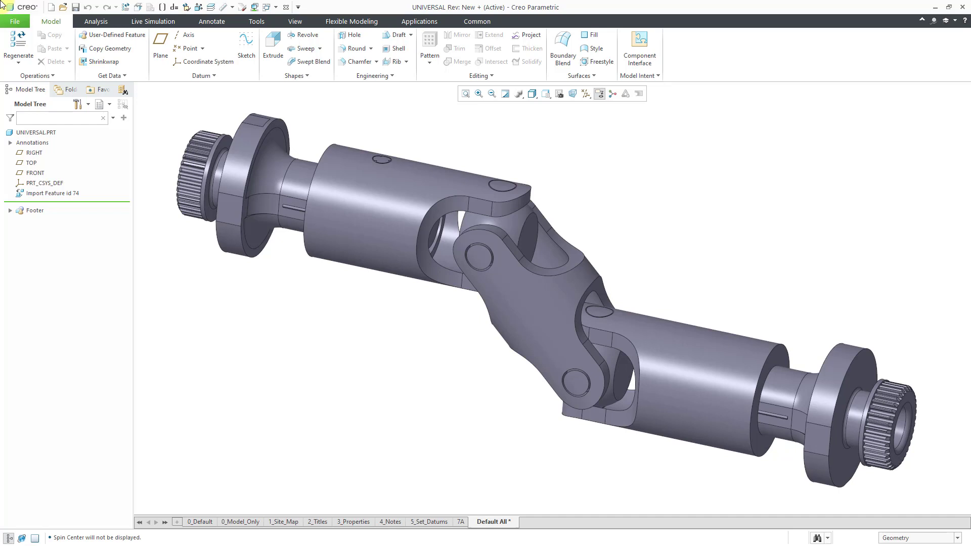
mouse_move(69, 89)
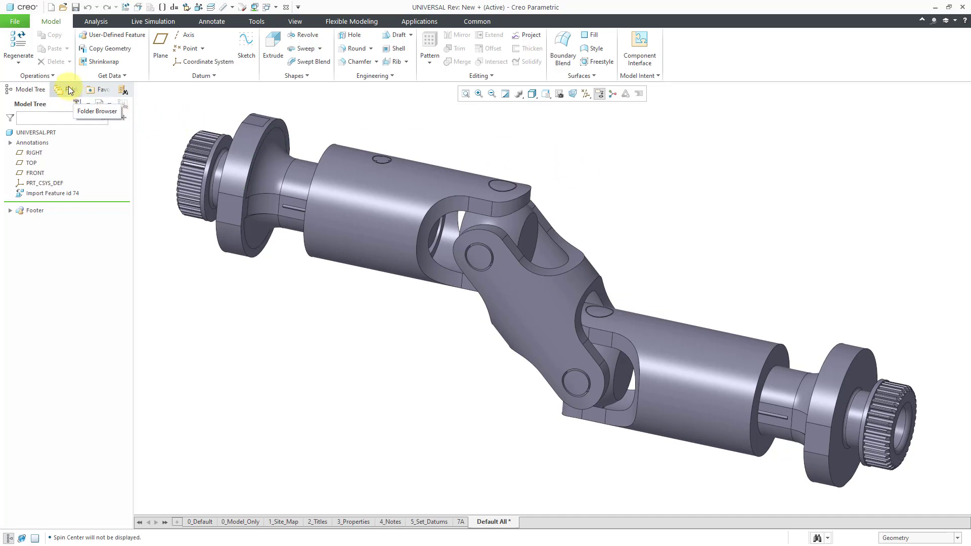
- Show the Folder Browser so the Windchill workspace lists universal.prt
click(70, 90)
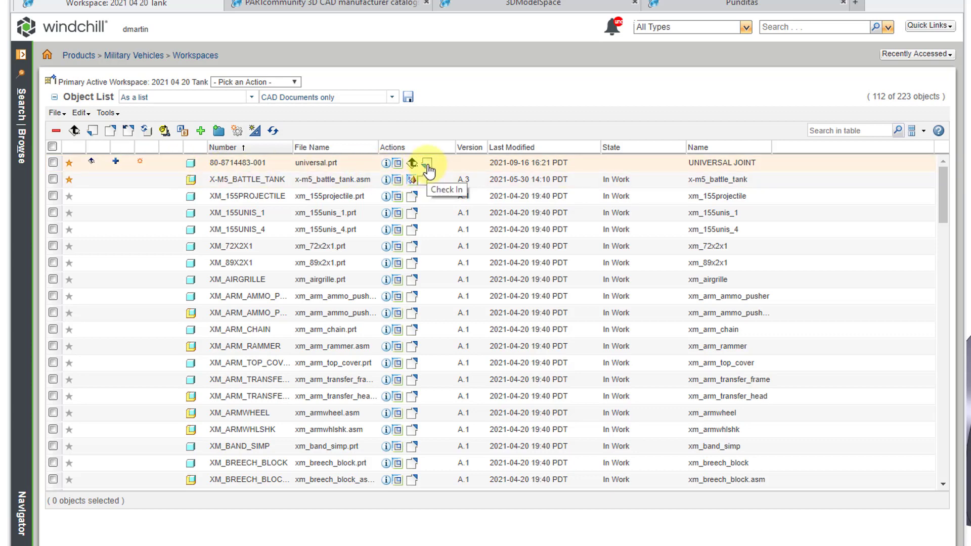
- Begin check-in of universal.prt and keep Auto Associate Parts to CAD Documents checked
click(428, 163)
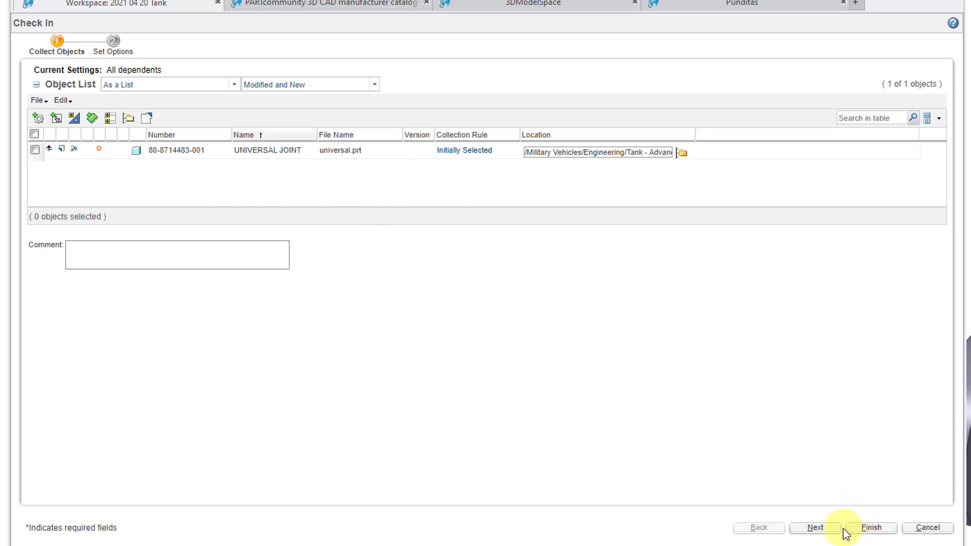
click(815, 528)
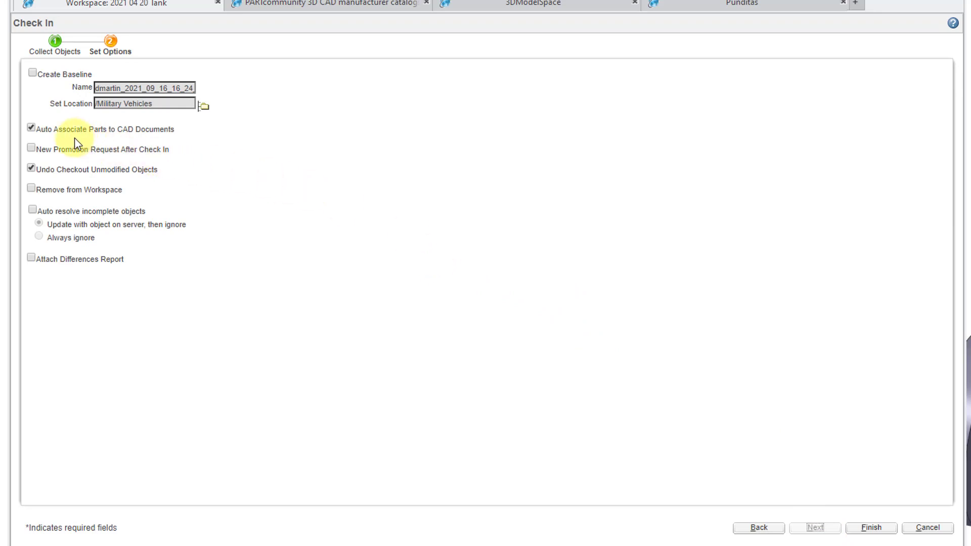
mouse_move(131, 135)
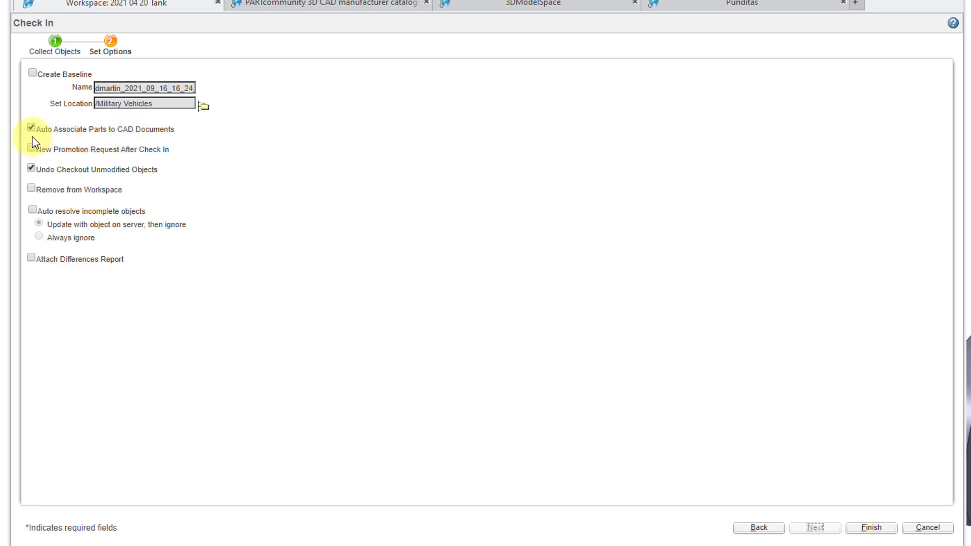
click(31, 128)
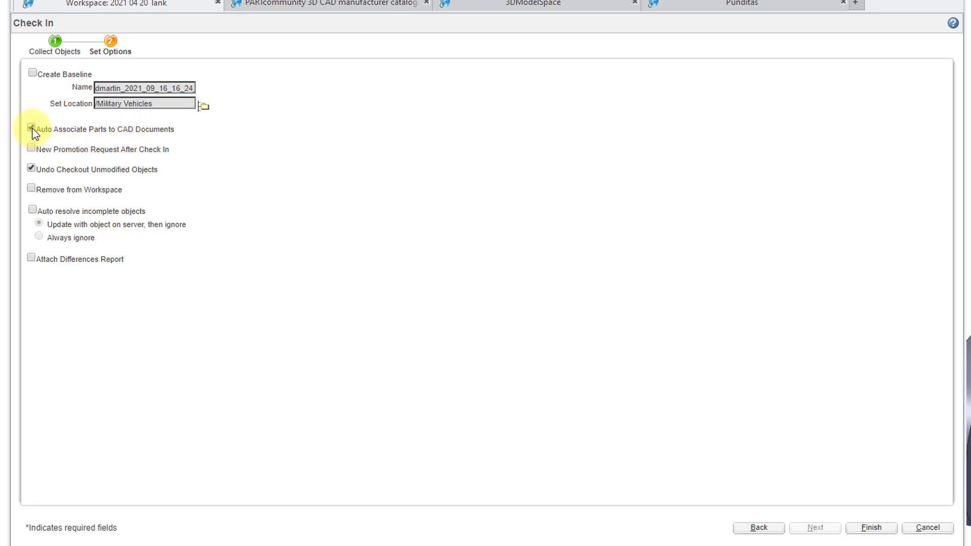
click(31, 128)
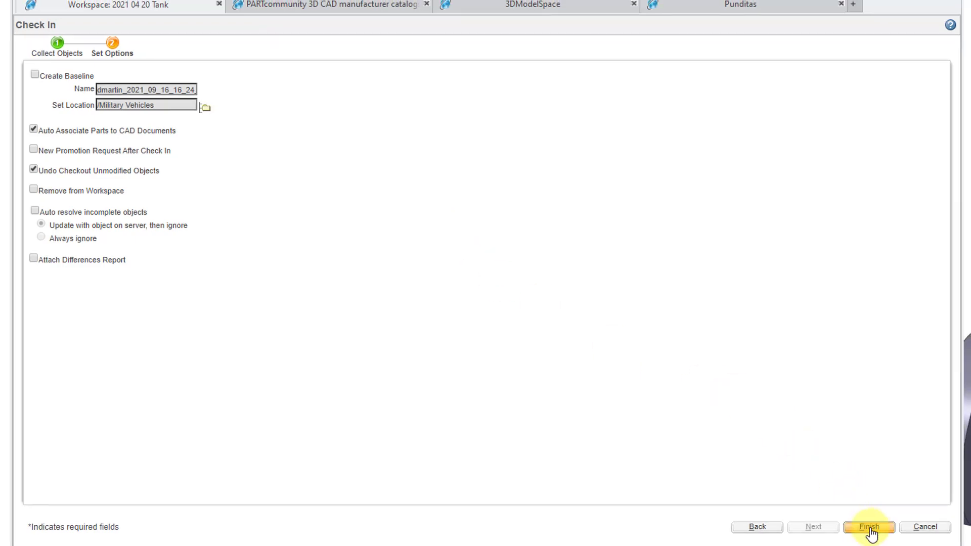
- Finish the check-in and switch the workspace view from CAD Documents only to All
click(869, 527)
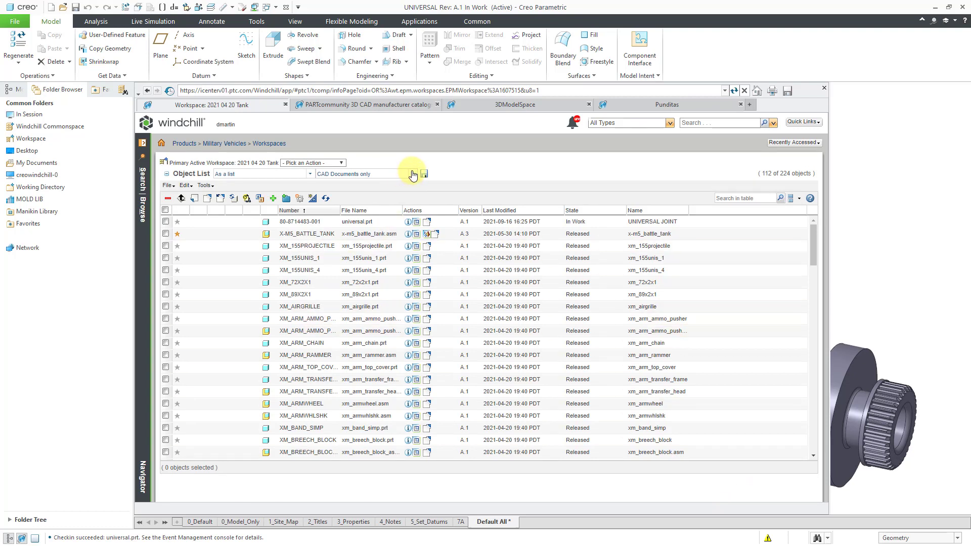
click(411, 173)
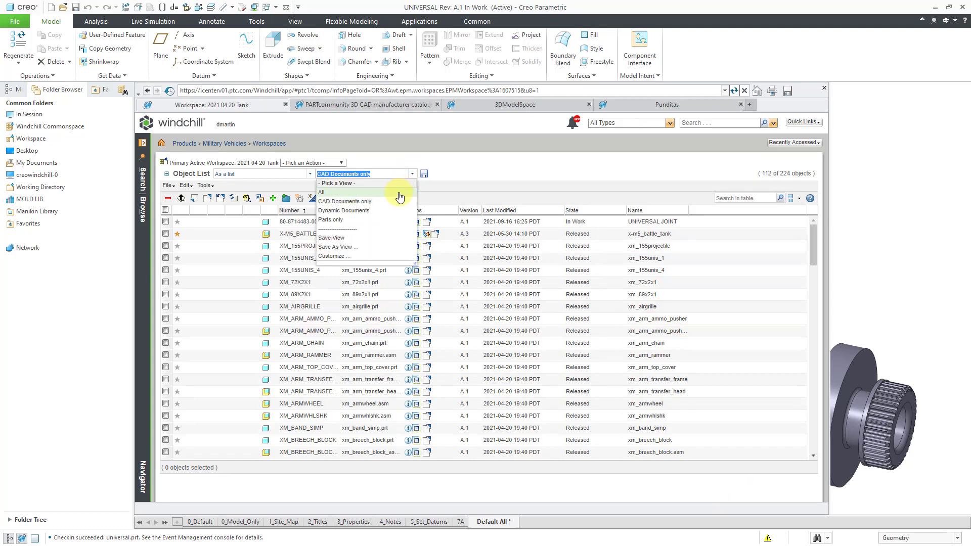
click(322, 192)
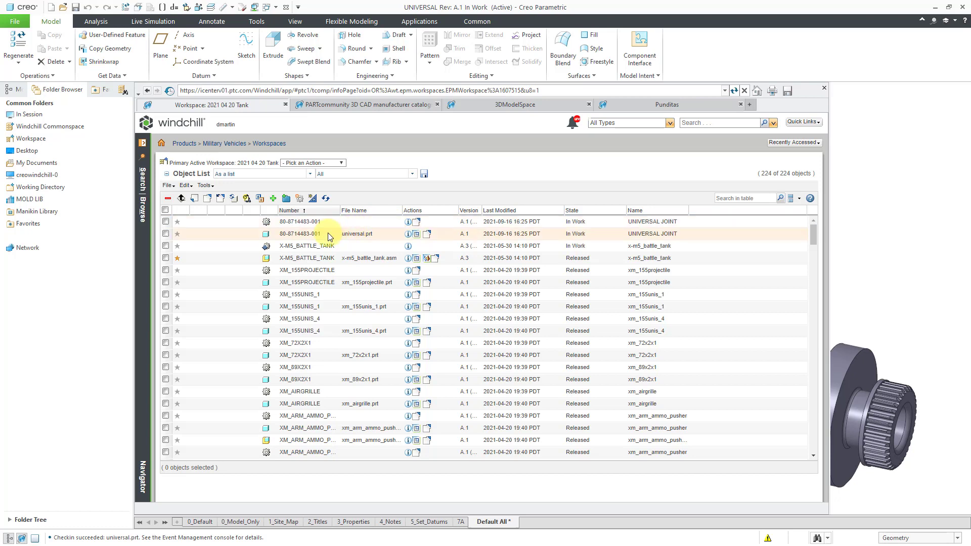
mouse_move(459, 195)
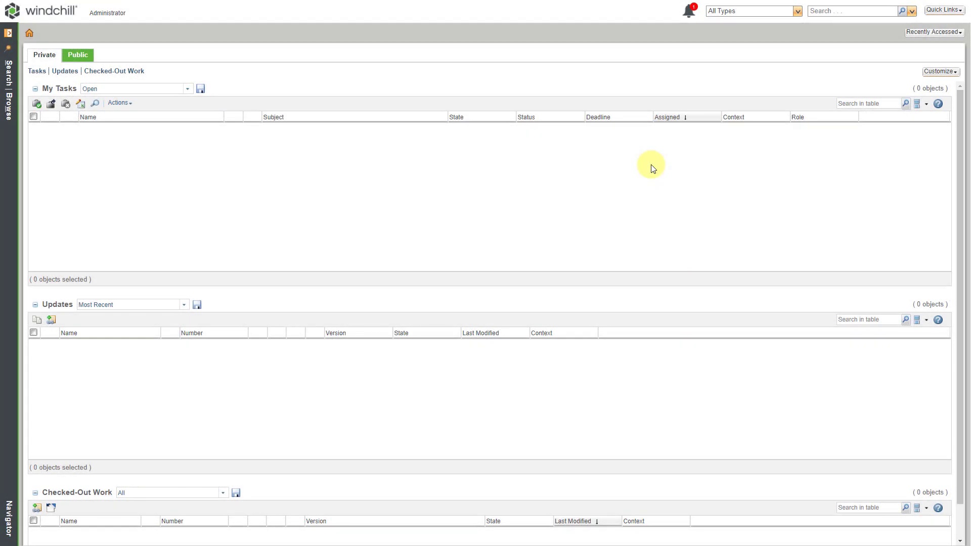
mouse_move(626, 162)
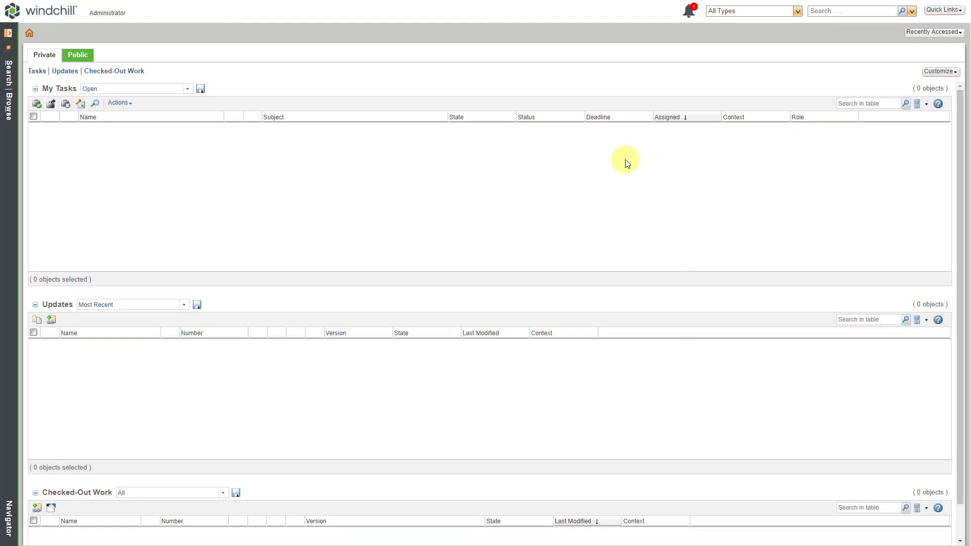
mouse_move(122, 23)
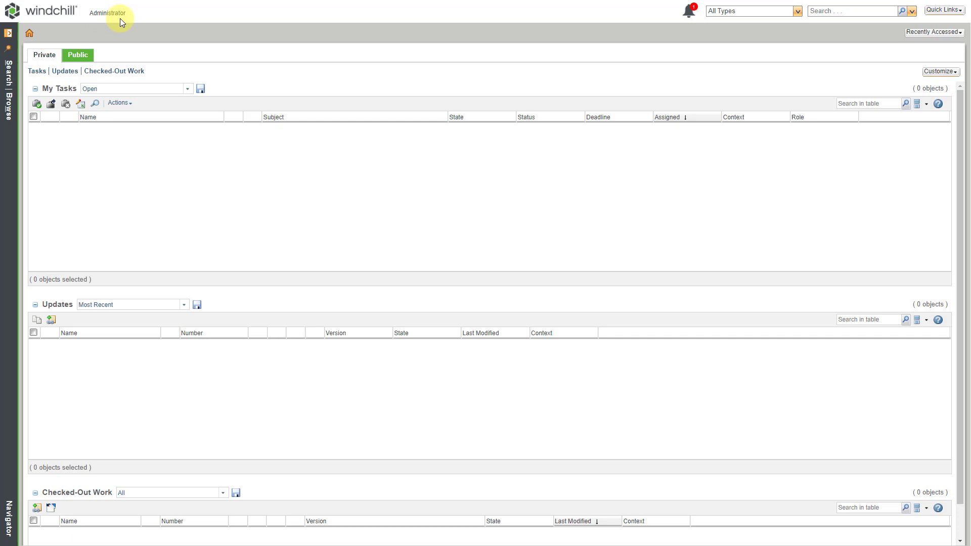
mouse_move(123, 28)
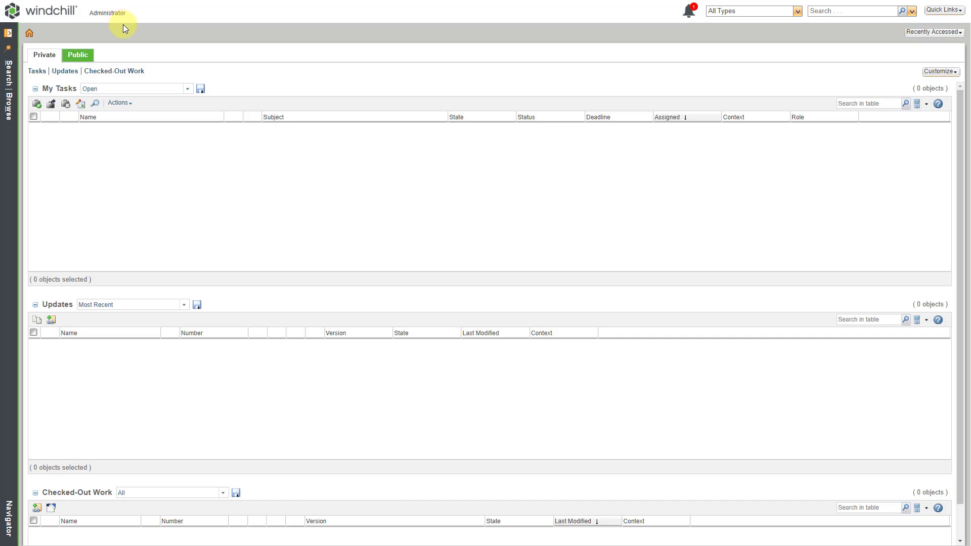
mouse_move(11, 106)
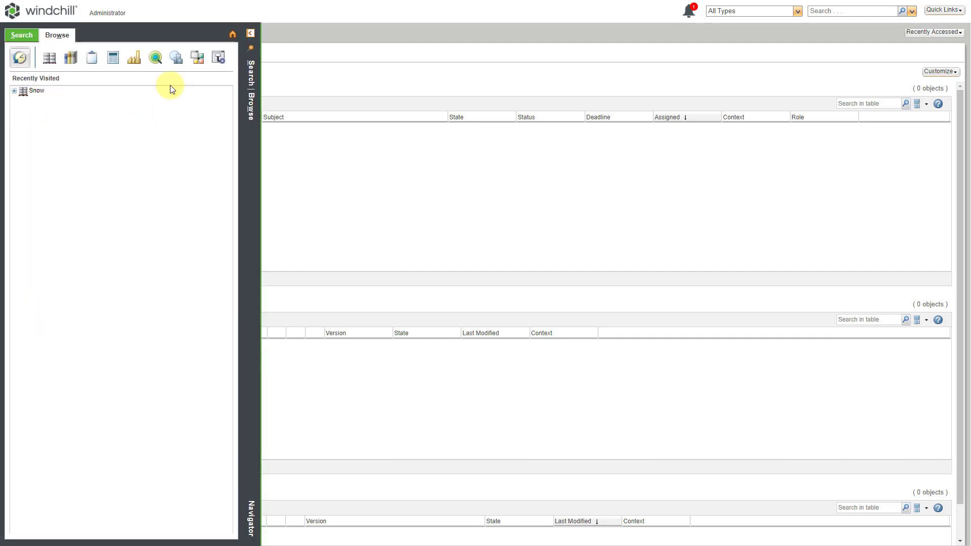
mouse_move(176, 56)
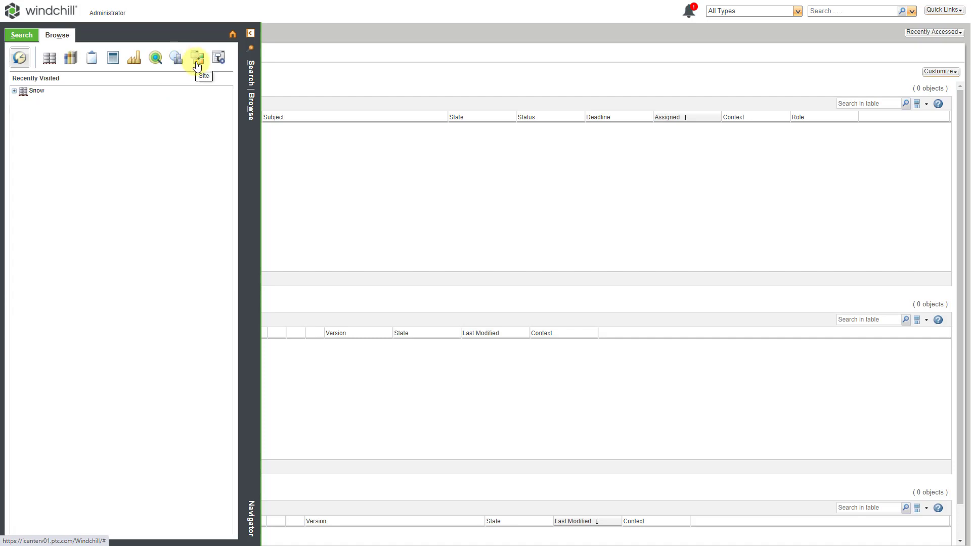
- Go to the Site administration utilities from the Browse navigator
click(196, 57)
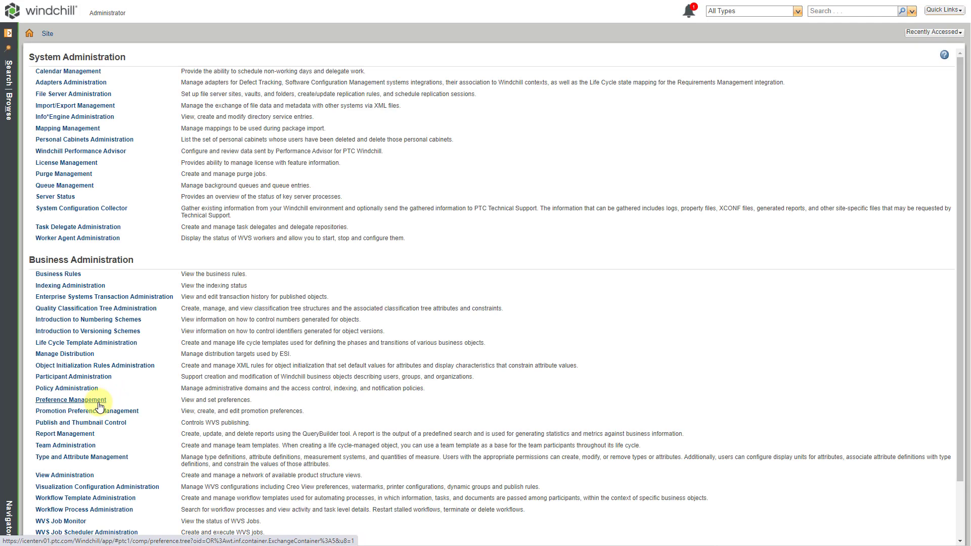
- In Preference Management, expand Operation > CheckIn Operation to list its preferences
click(69, 399)
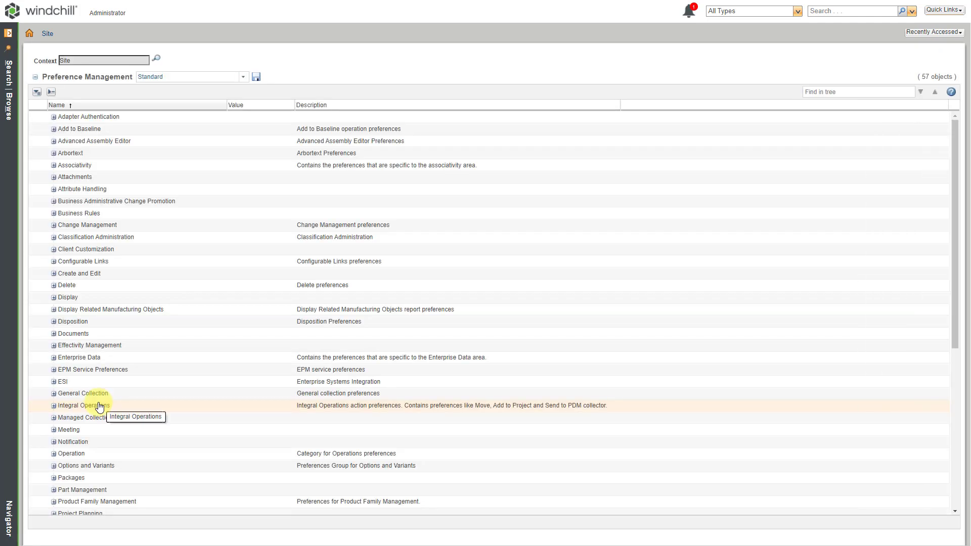
mouse_move(184, 381)
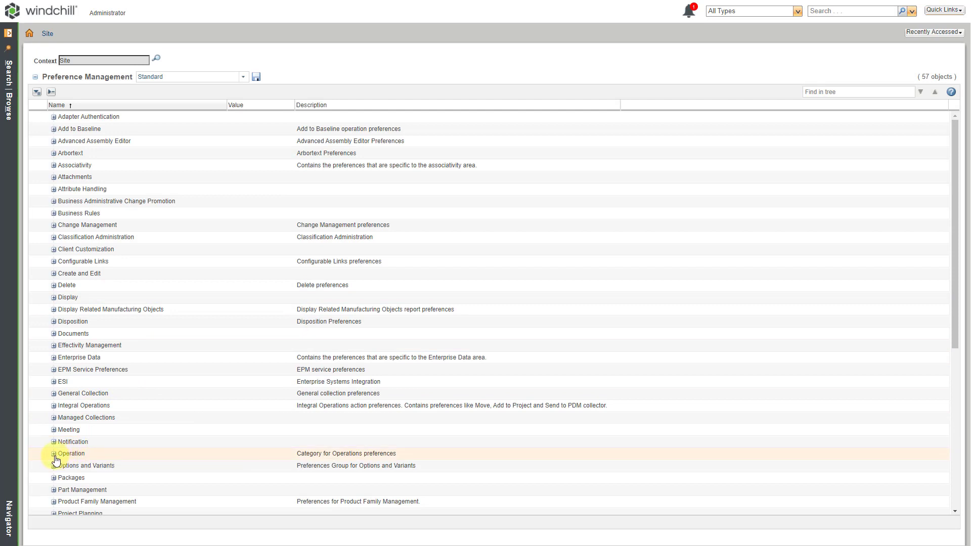
click(70, 454)
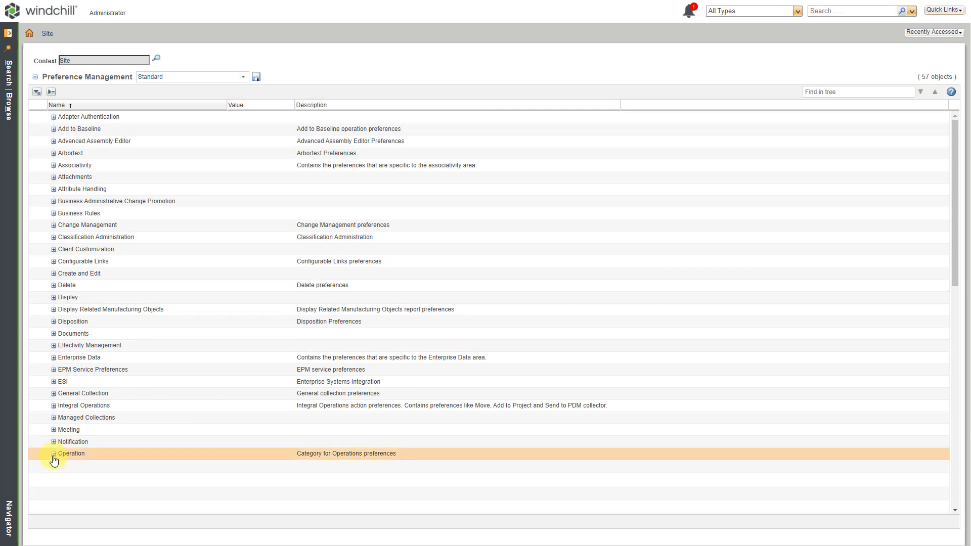
click(54, 453)
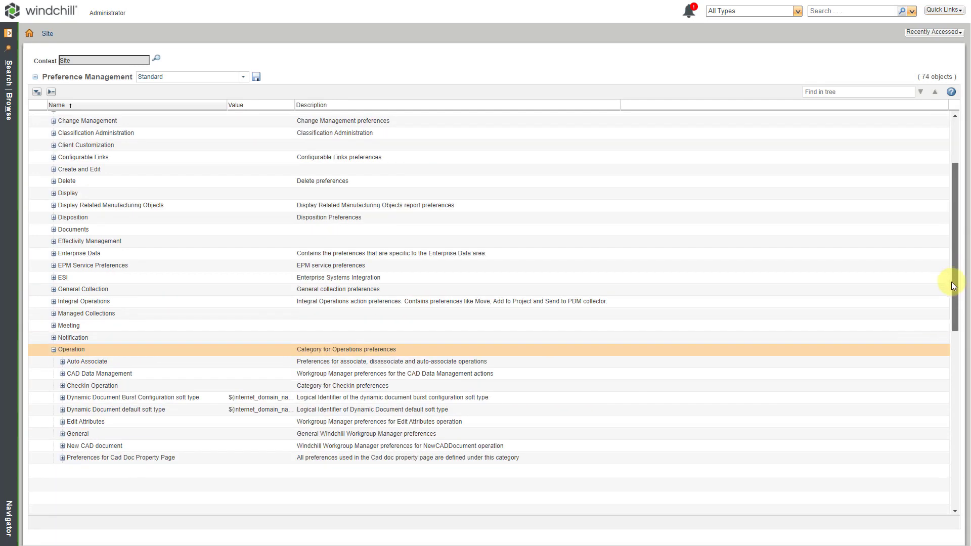
scroll(down, 3)
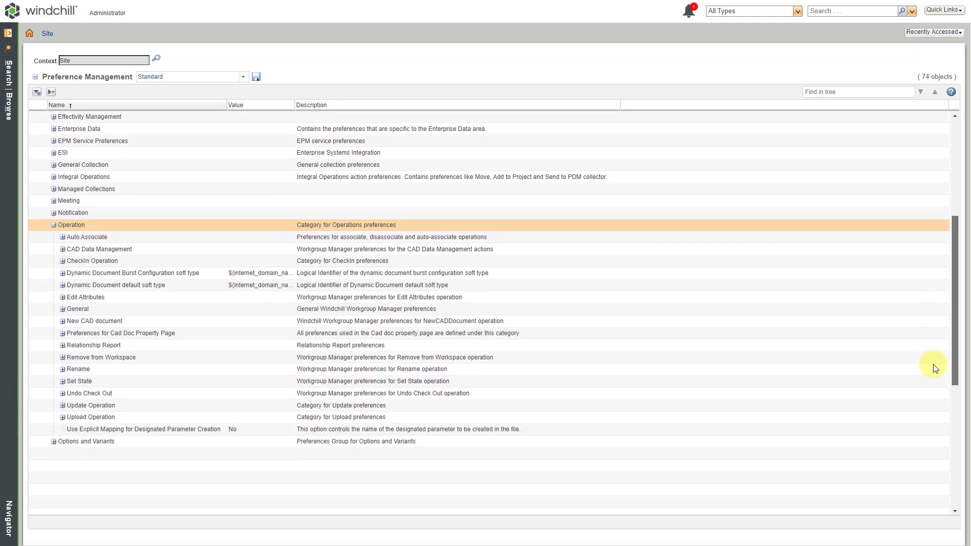
scroll(down, 3)
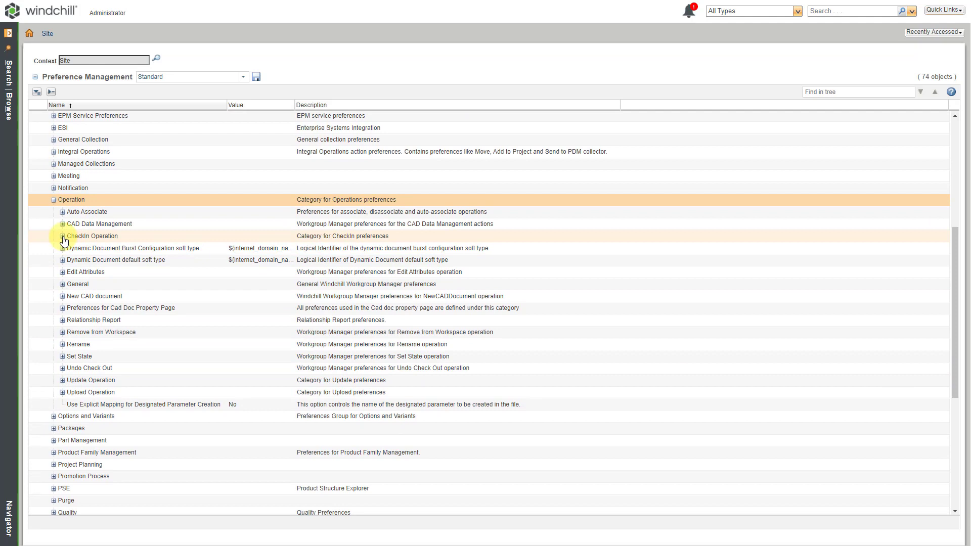
click(61, 236)
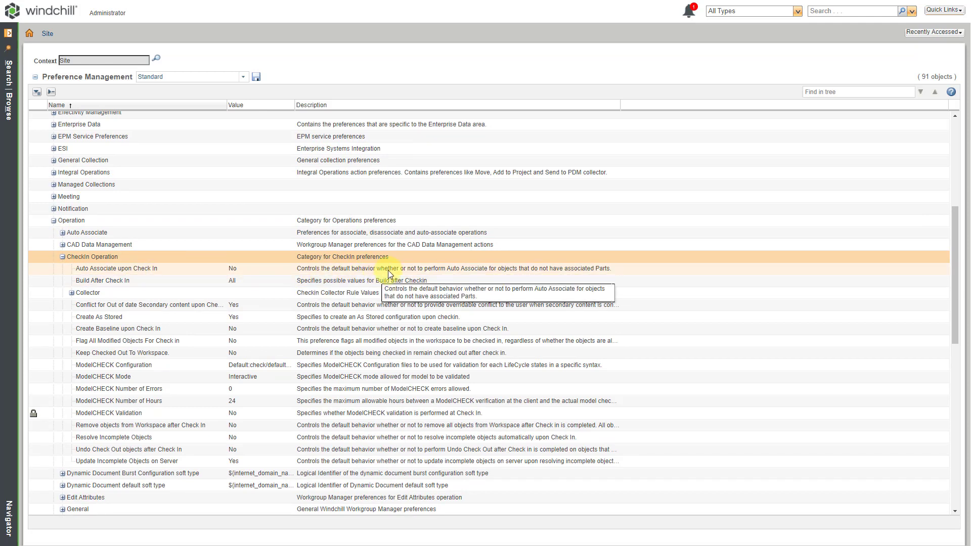
mouse_move(454, 278)
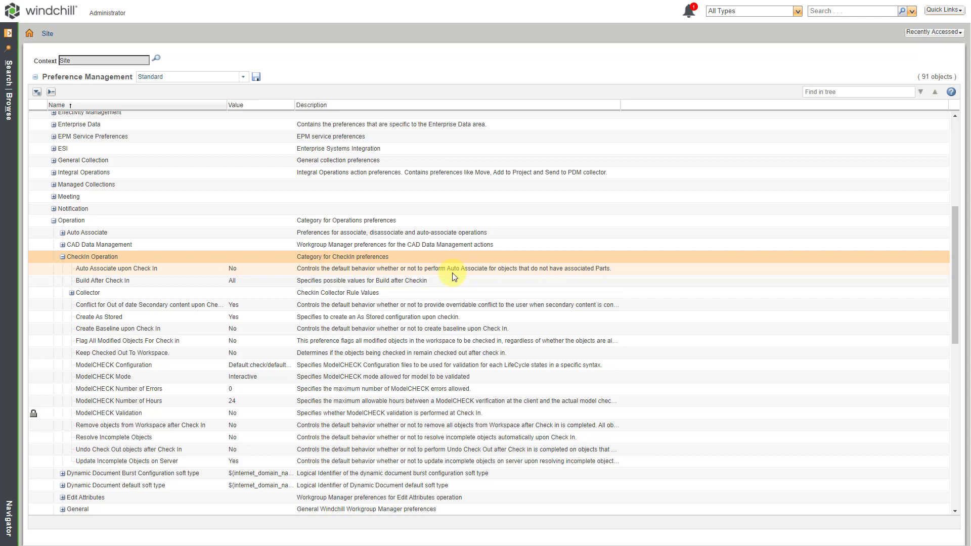
mouse_move(241, 272)
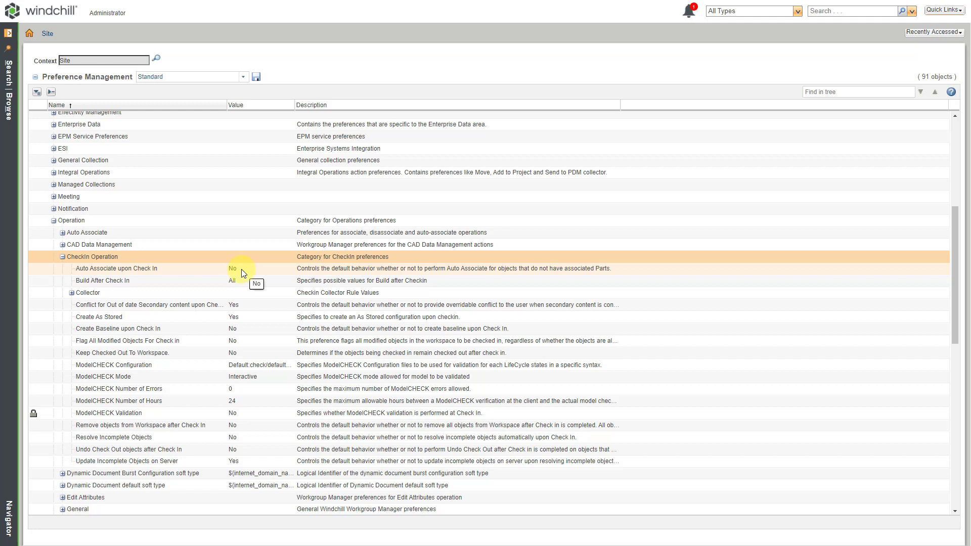
mouse_move(264, 274)
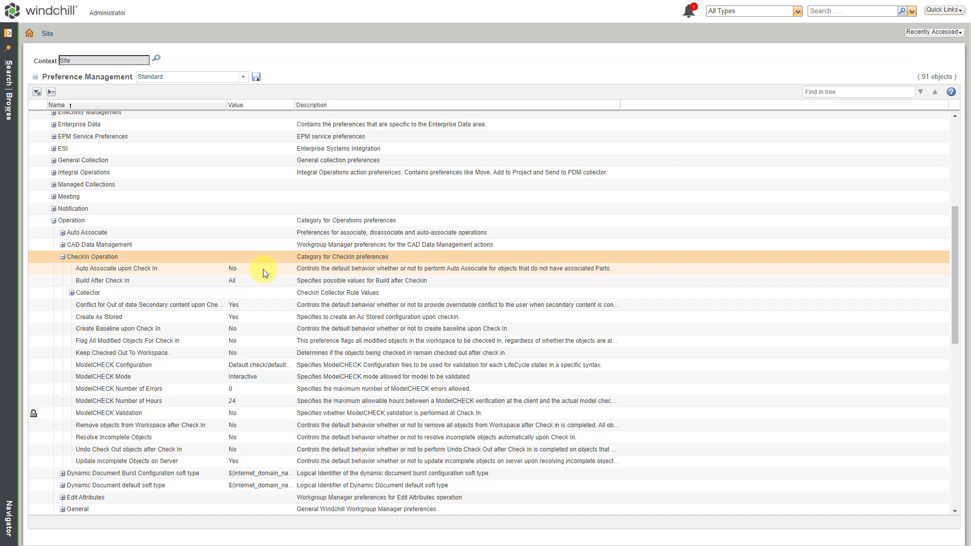
- Set Auto Associate upon Check In to Yes, mark it Locked, and save
right_click(263, 268)
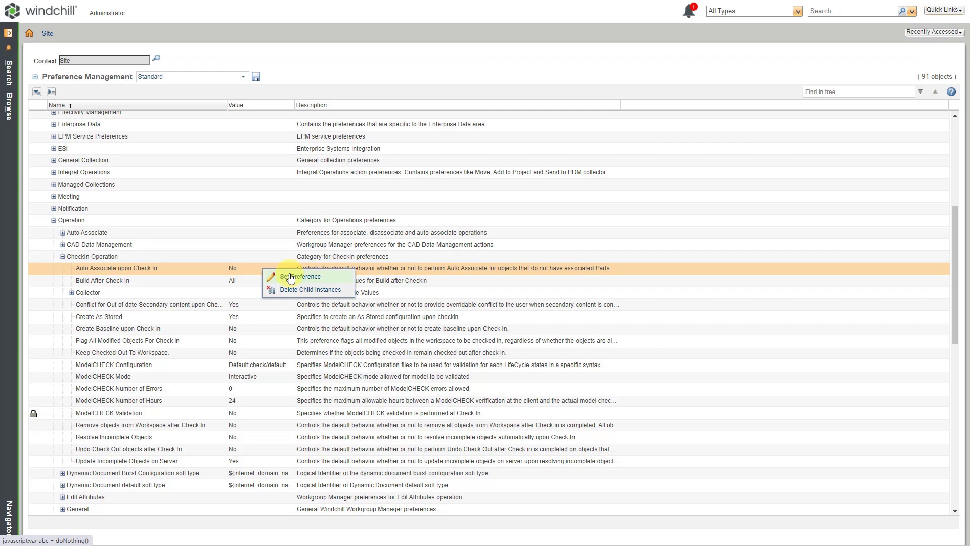
click(301, 276)
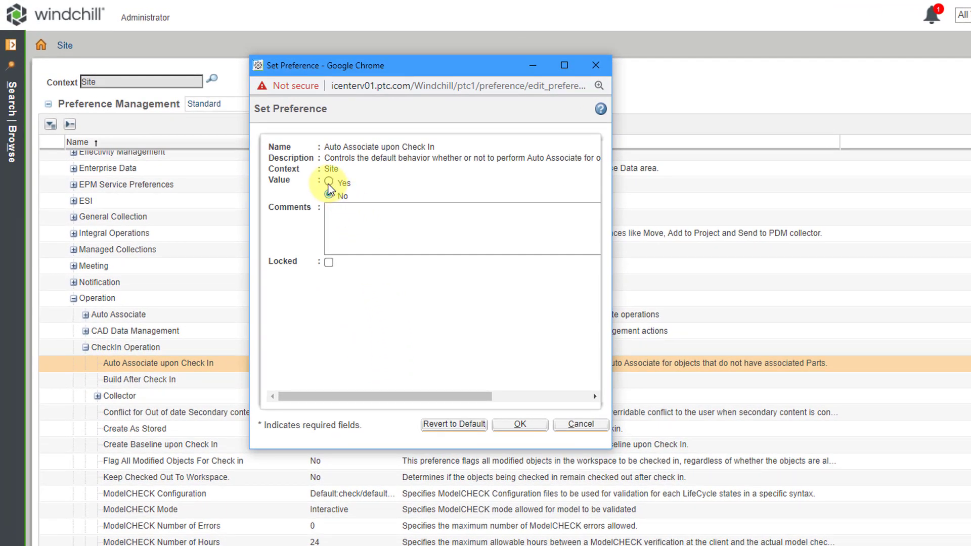
click(328, 182)
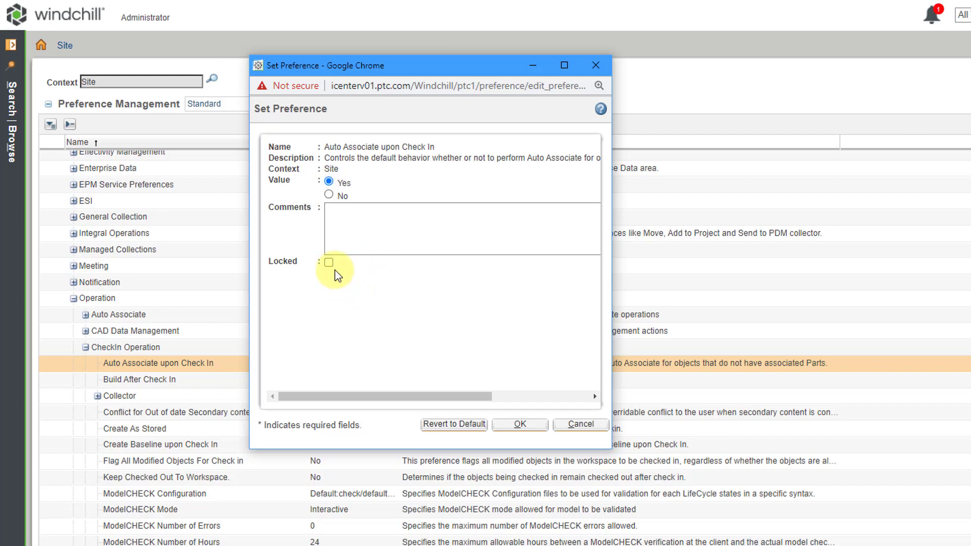
click(328, 262)
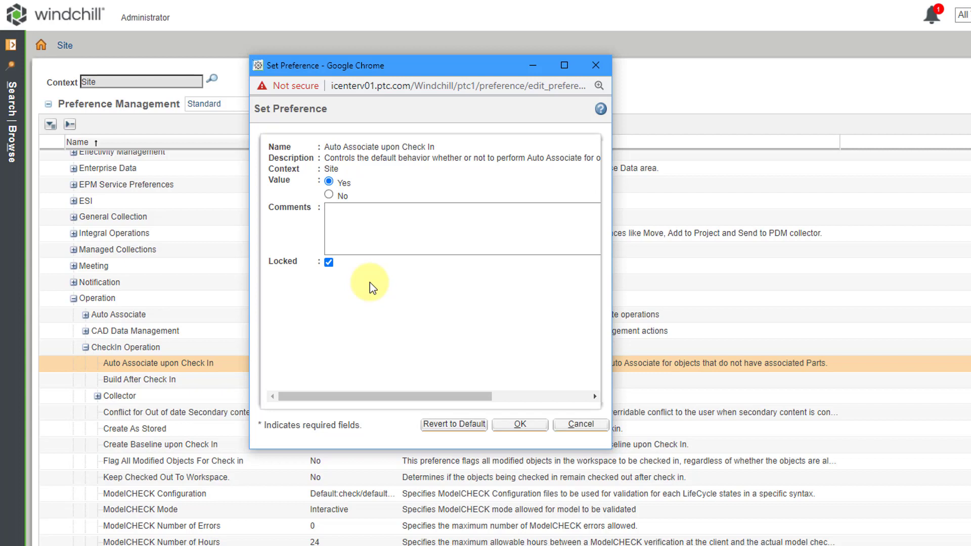
mouse_move(434, 307)
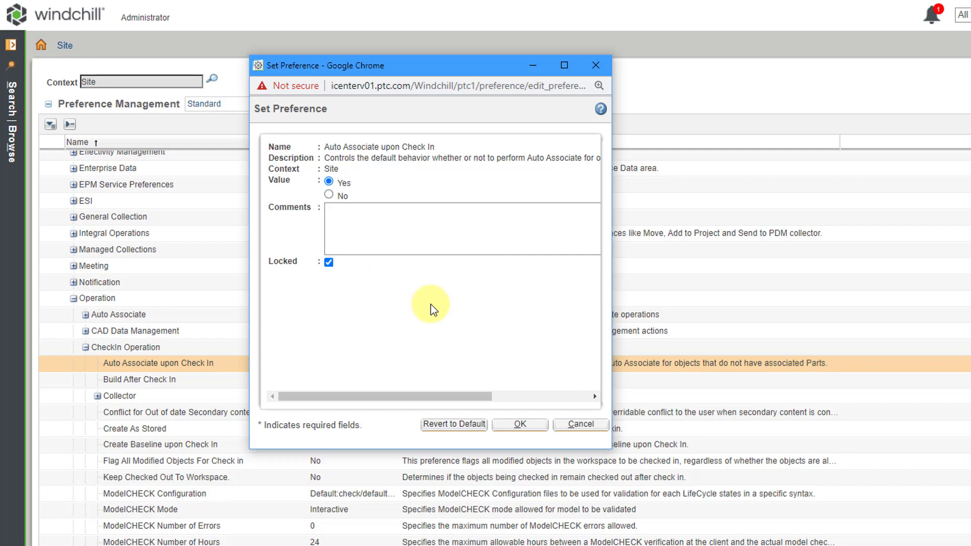
click(519, 424)
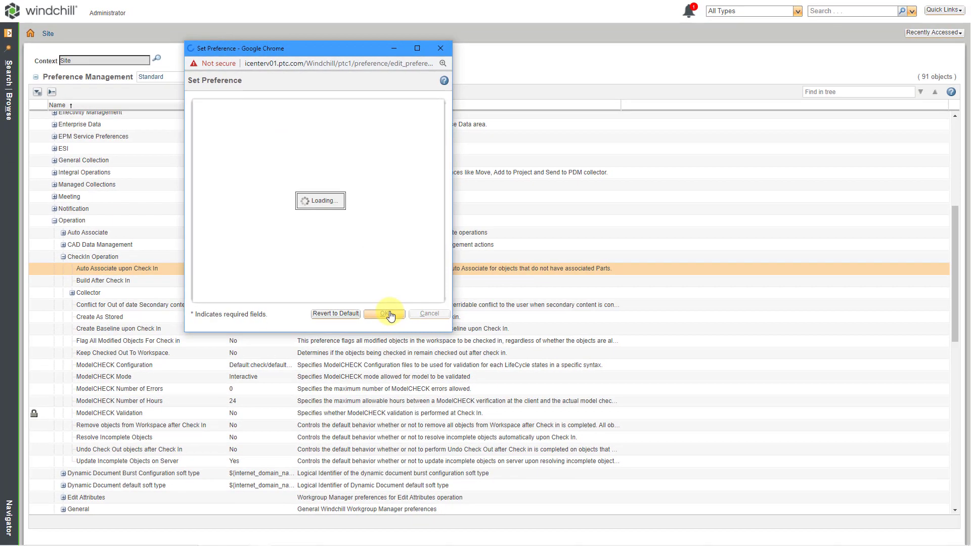
- Expand the Auto Associate category to review its preference entries
click(384, 313)
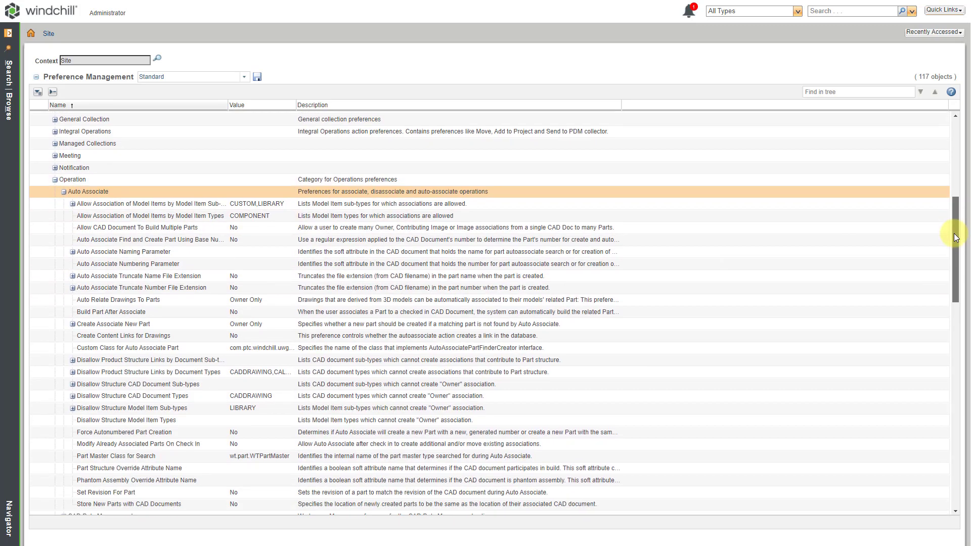
scroll(down, 3)
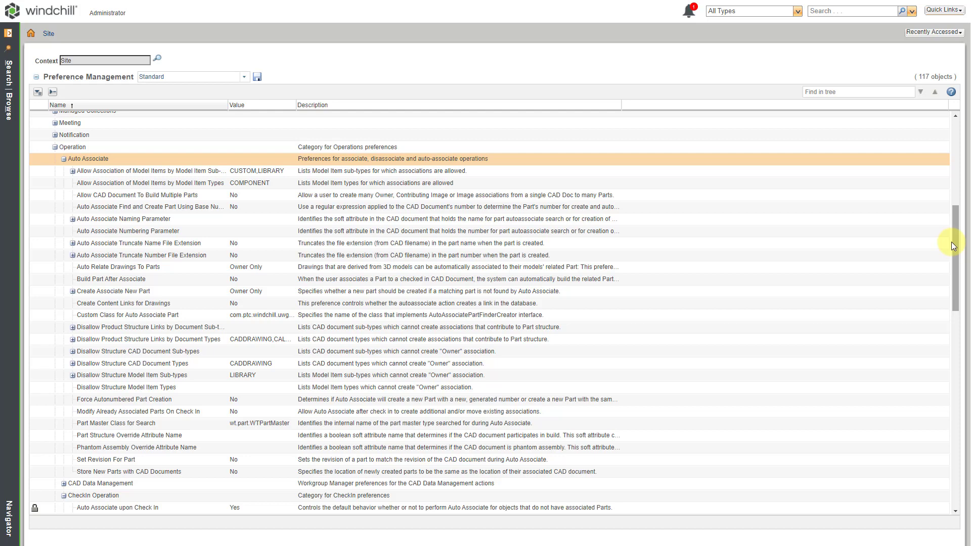
mouse_move(526, 255)
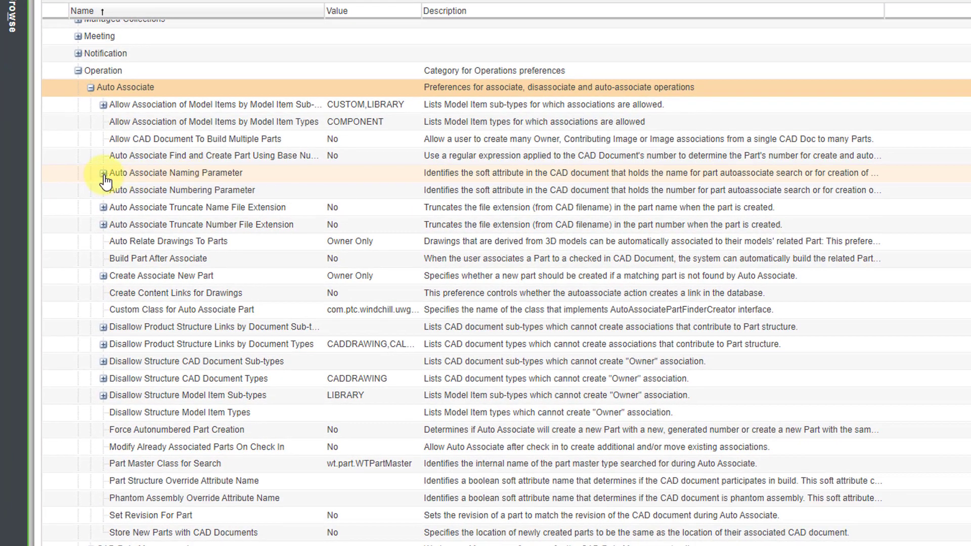
- Expand Auto Associate Naming Parameter to reveal its Creo entry PART_NAME
click(102, 173)
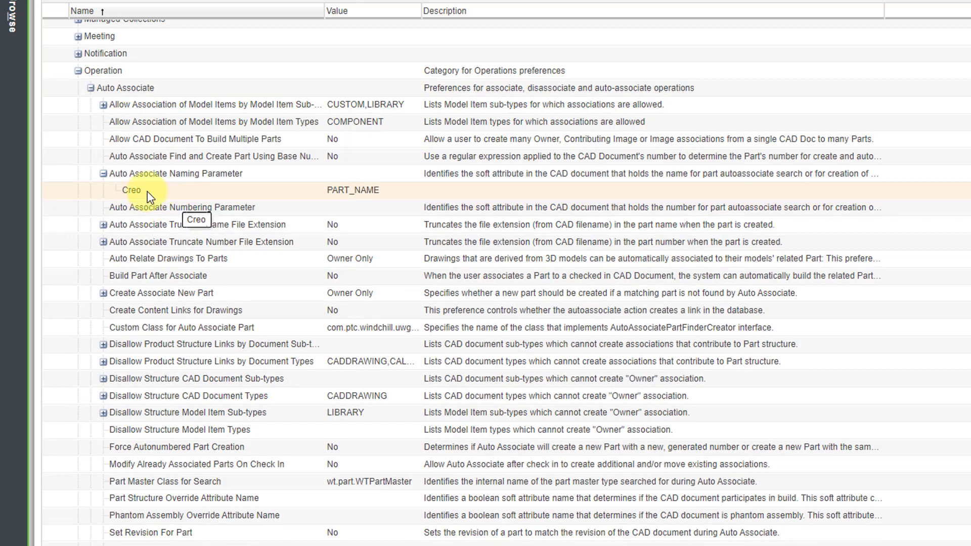
mouse_move(158, 197)
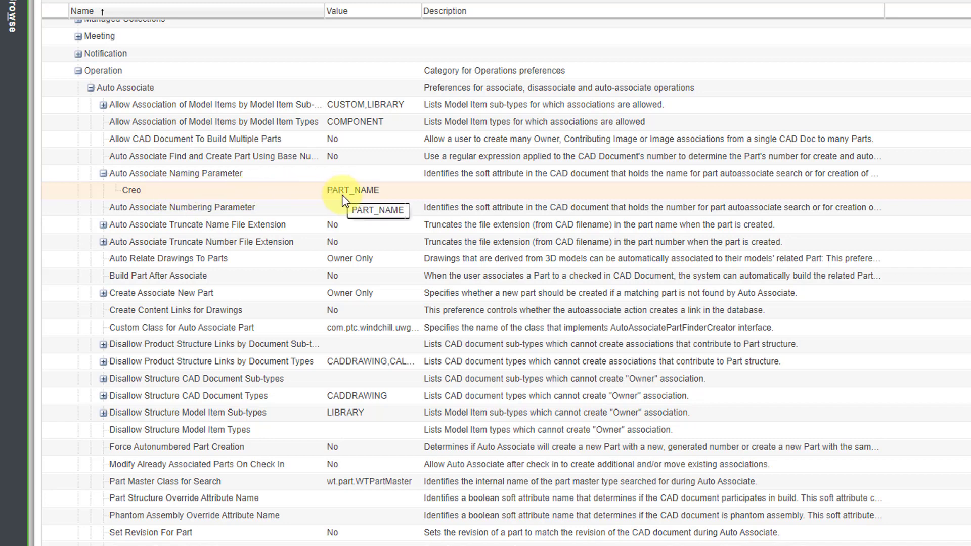
mouse_move(346, 204)
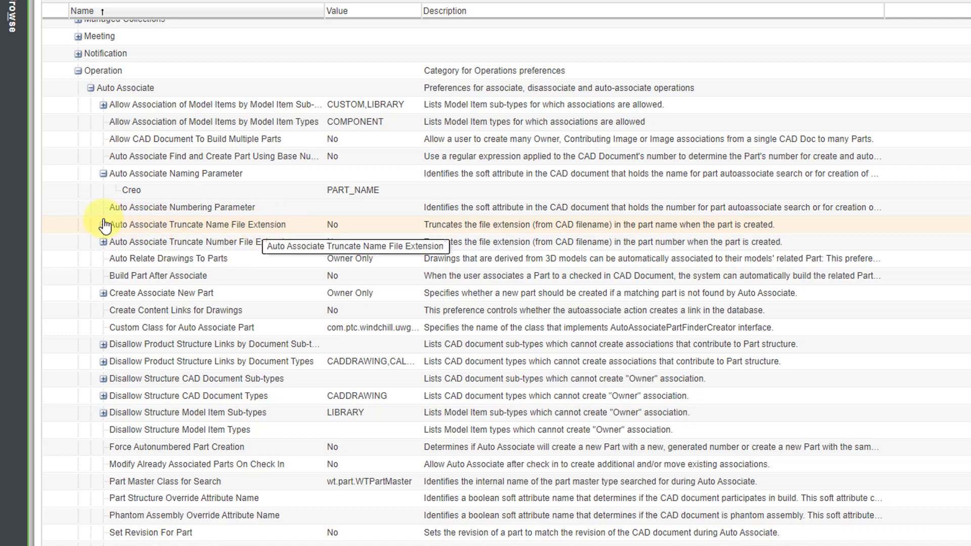
- Expand Auto Associate Truncate Name File Extension to show its Creo entry Yes
click(100, 225)
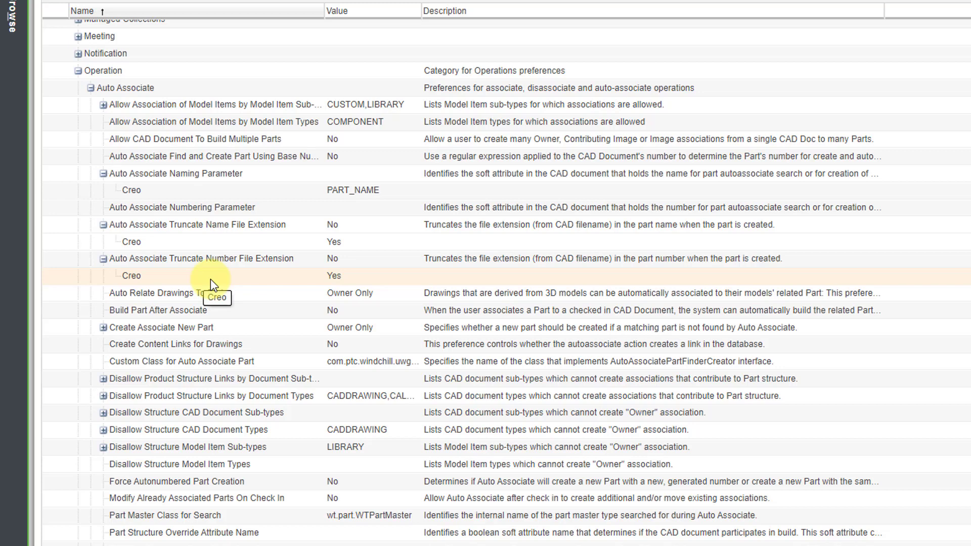
mouse_move(251, 285)
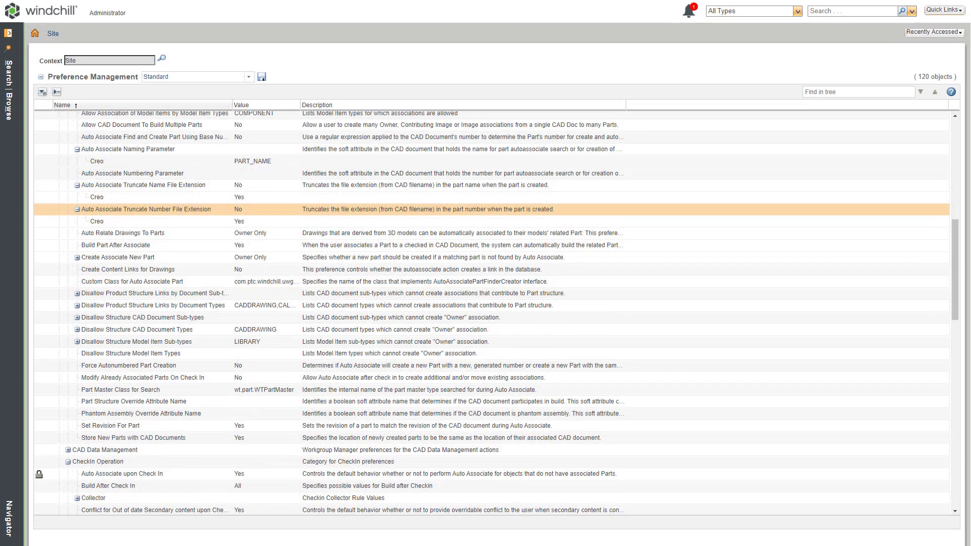
mouse_move(140, 258)
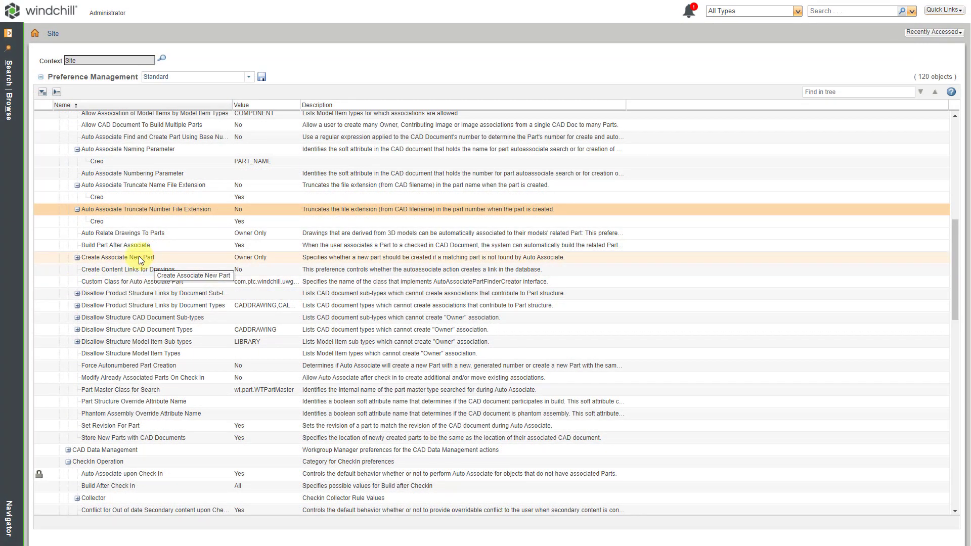
- Select the Create Associate New Part preference row, currently Owner Only
click(117, 257)
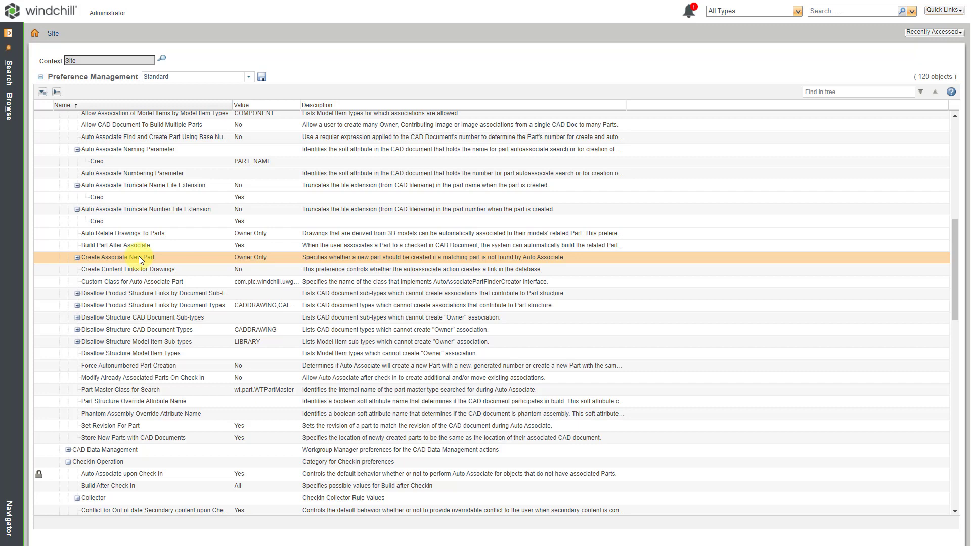
mouse_move(150, 259)
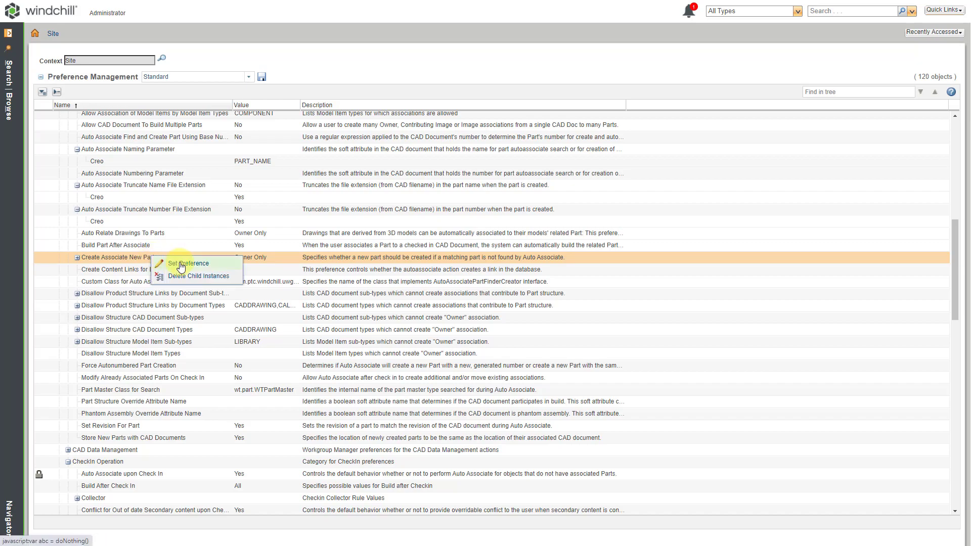
- Bring up the Set Preference editor for Create Associate New Part, currently Owner Only
click(190, 263)
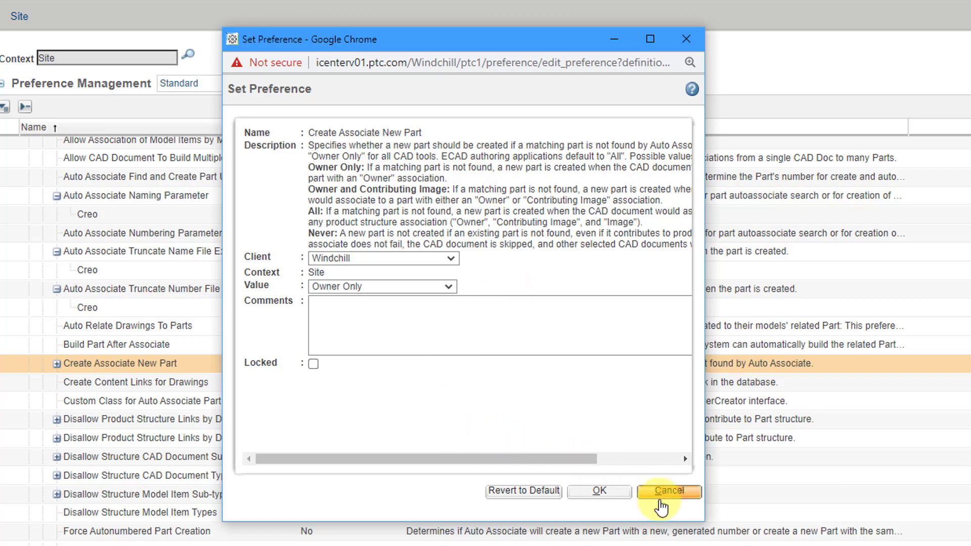
- Discard the Create Associate New Part editor and choose Yes for Build Part After Associate
click(668, 491)
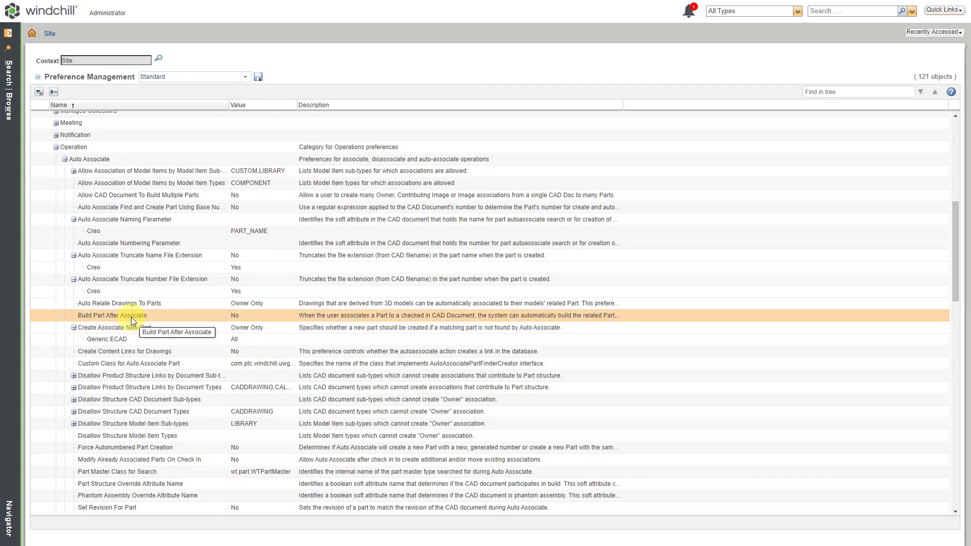
right_click(111, 315)
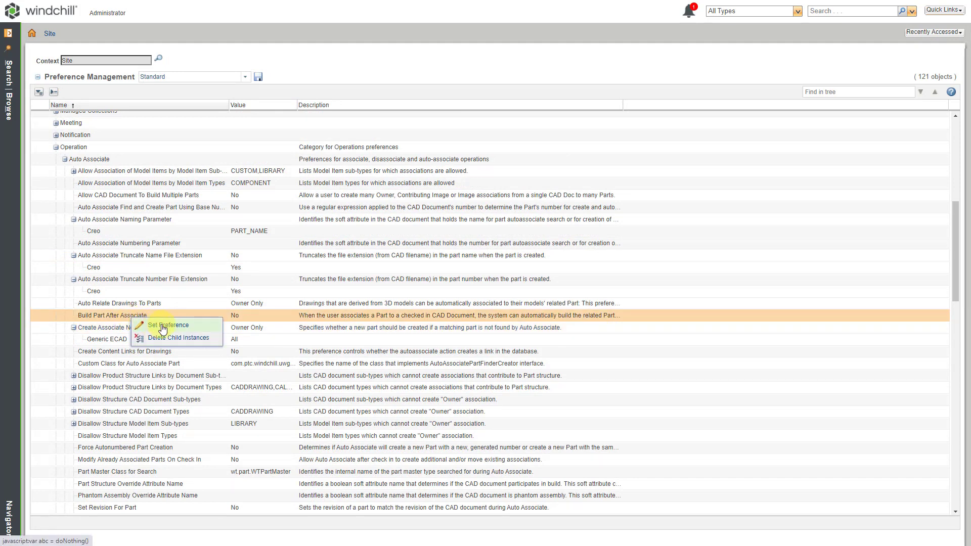
click(167, 325)
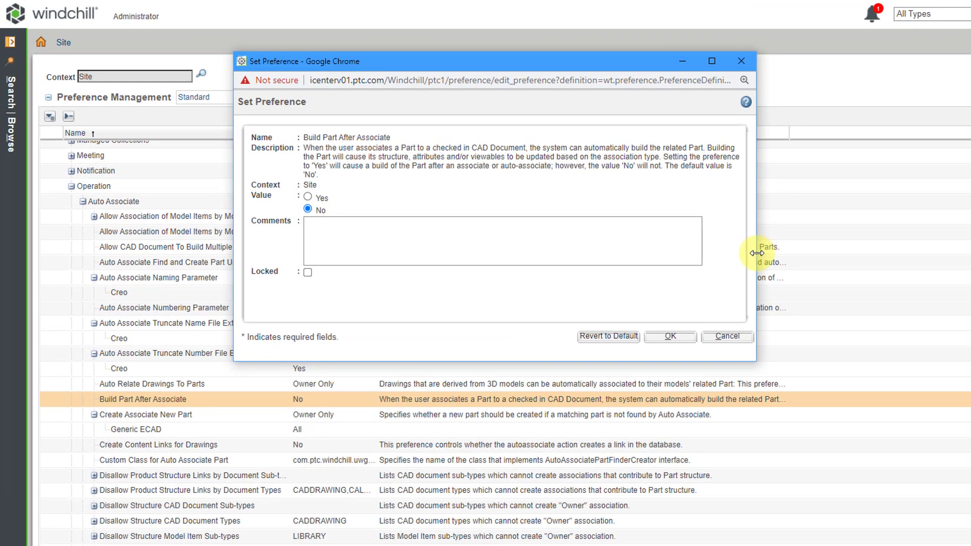
mouse_move(476, 207)
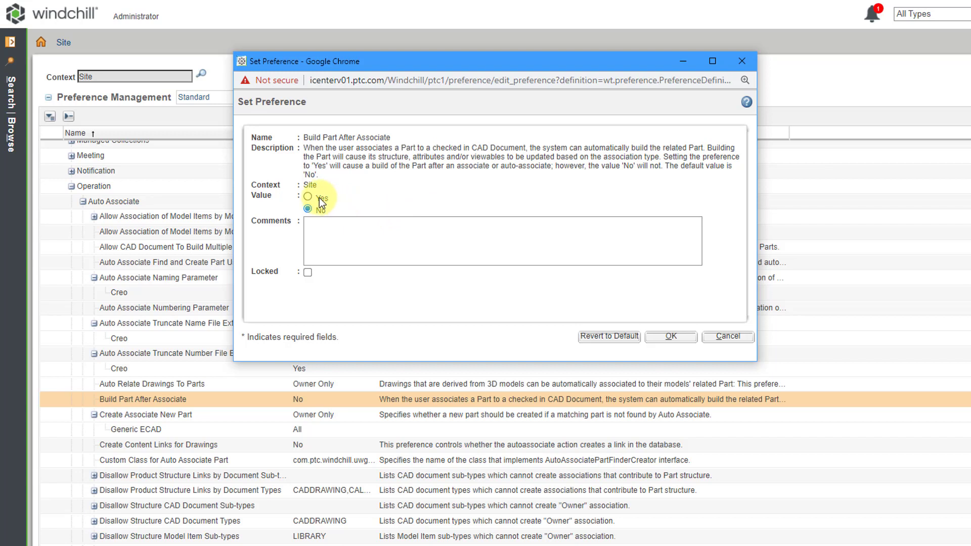
click(308, 197)
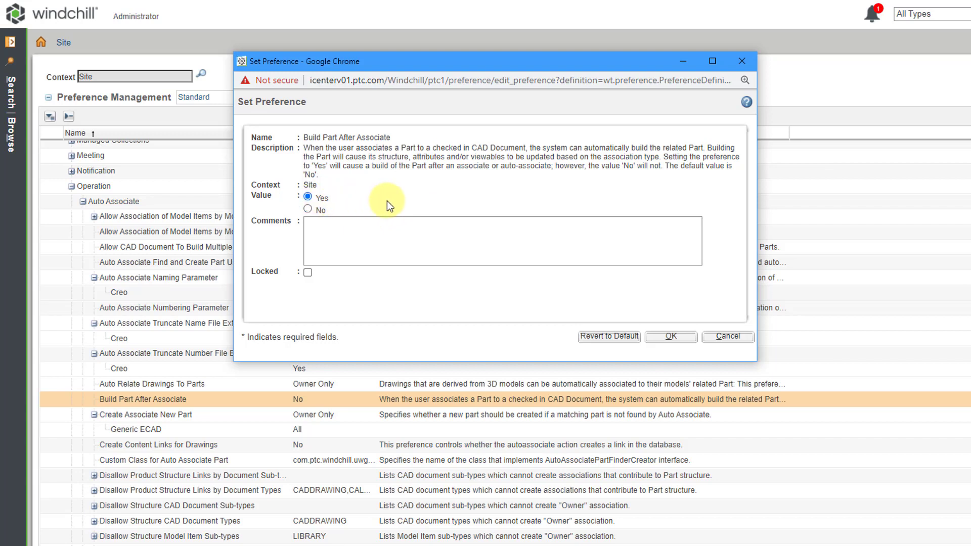
mouse_move(379, 206)
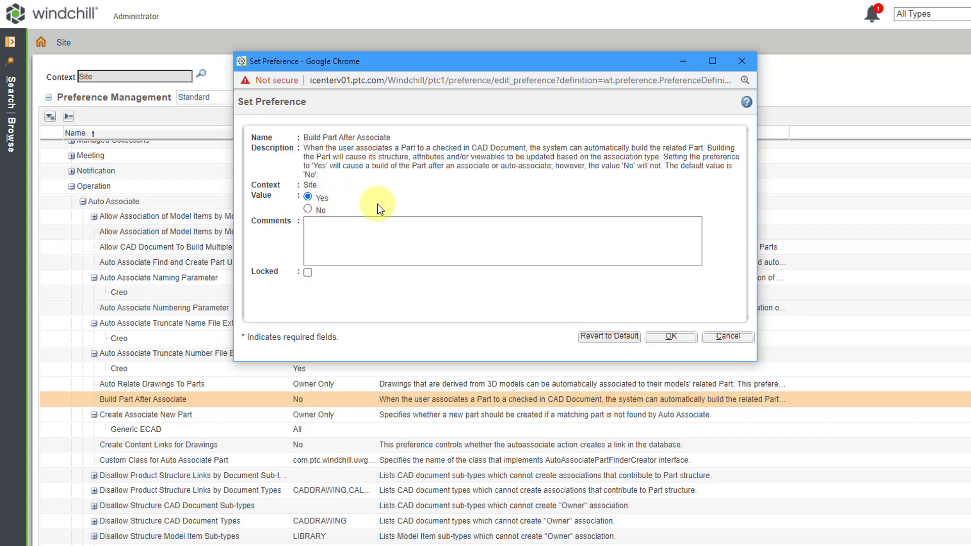
mouse_move(423, 189)
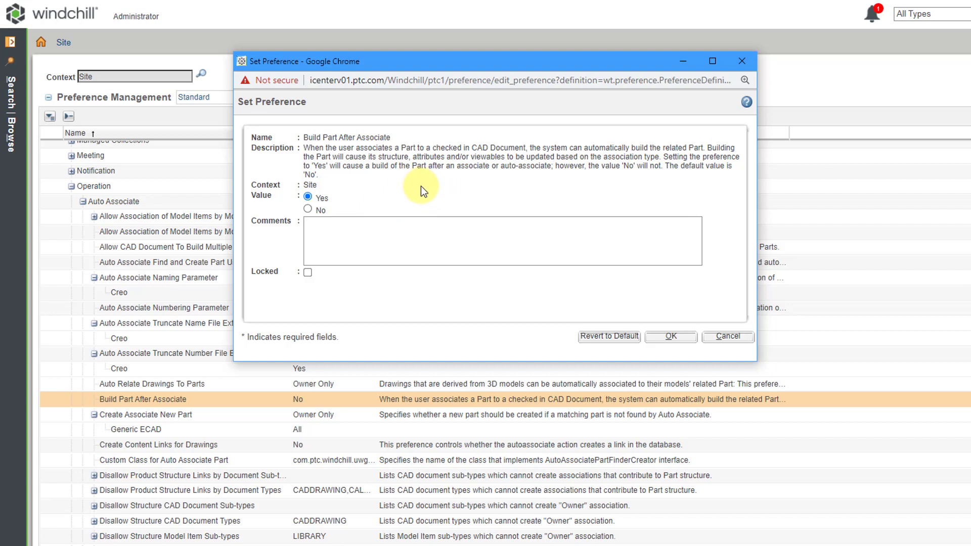
mouse_move(534, 188)
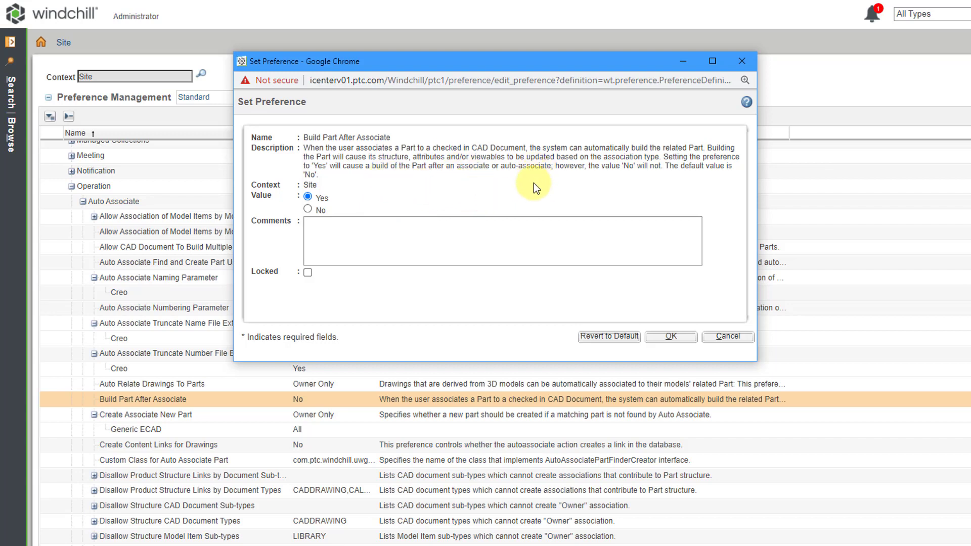
mouse_move(503, 303)
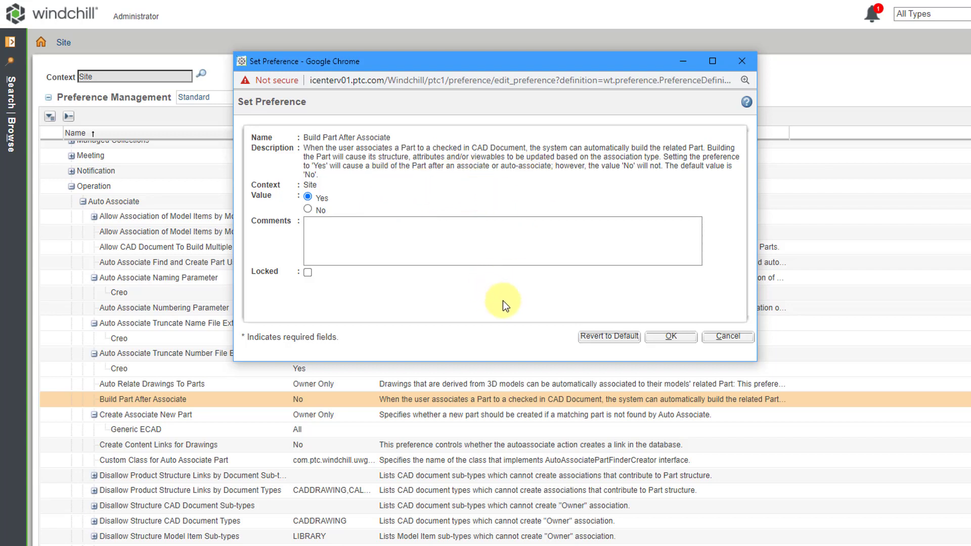
click(529, 266)
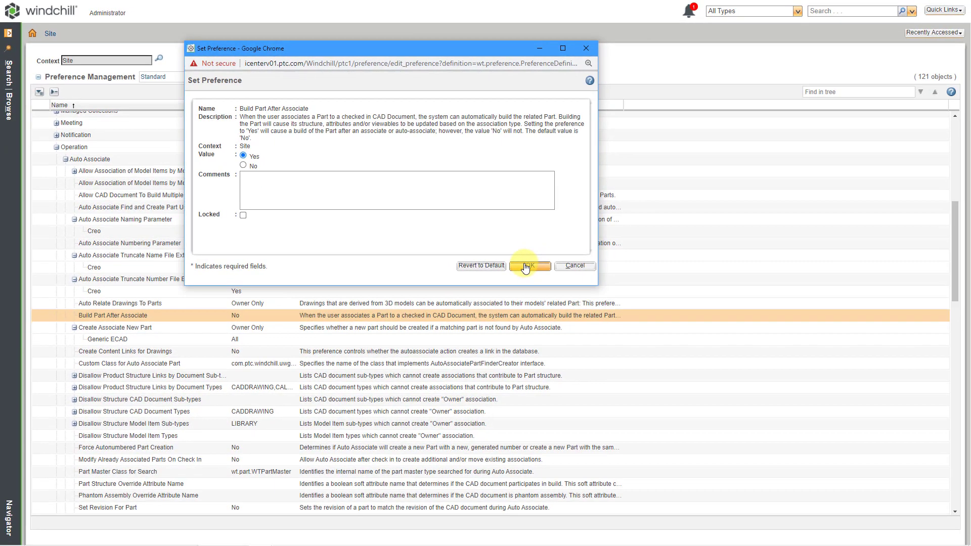
- Save Build Part After Associate as Yes and start editing Set Revision For Part
click(529, 266)
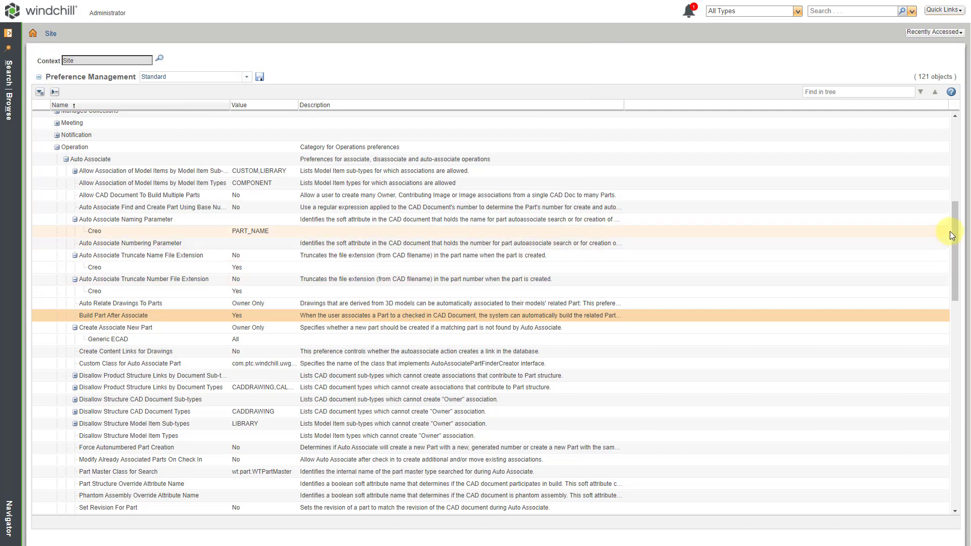
scroll(down, 3)
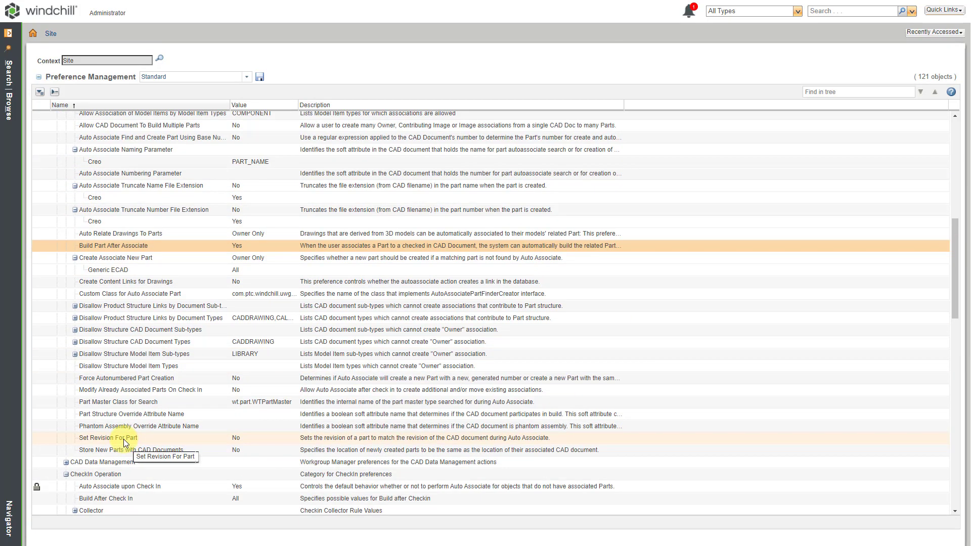
click(106, 438)
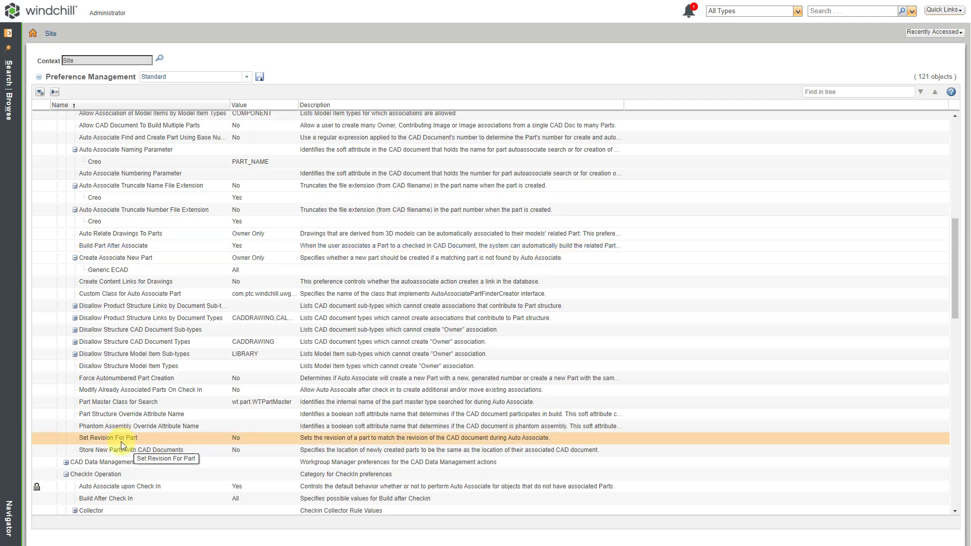
right_click(106, 438)
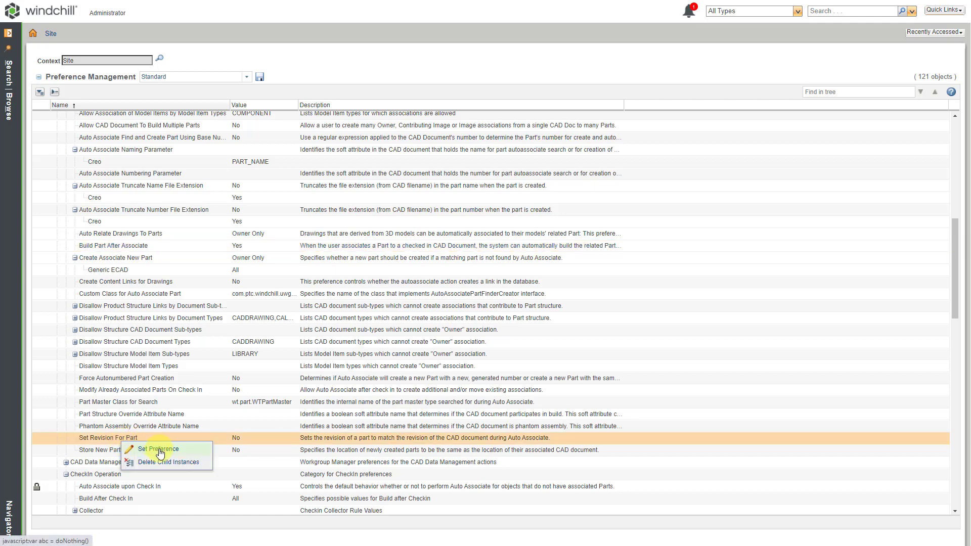
click(157, 449)
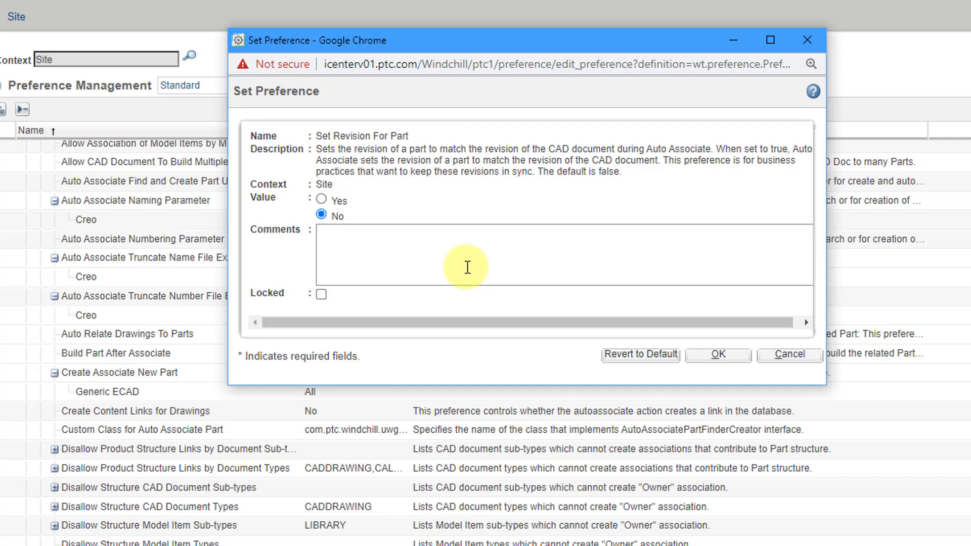
mouse_move(342, 209)
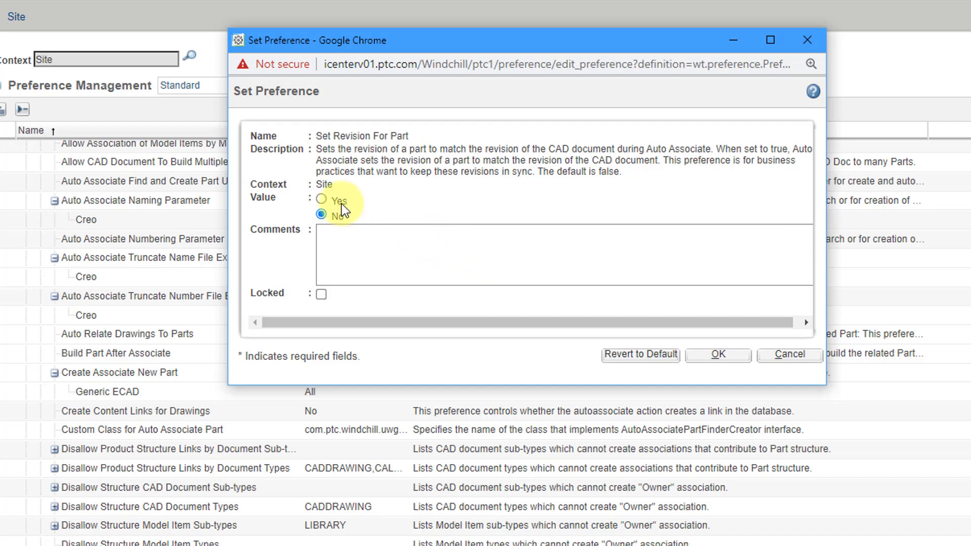
- Set the Set Revision For Part preference to Yes and save it
click(322, 200)
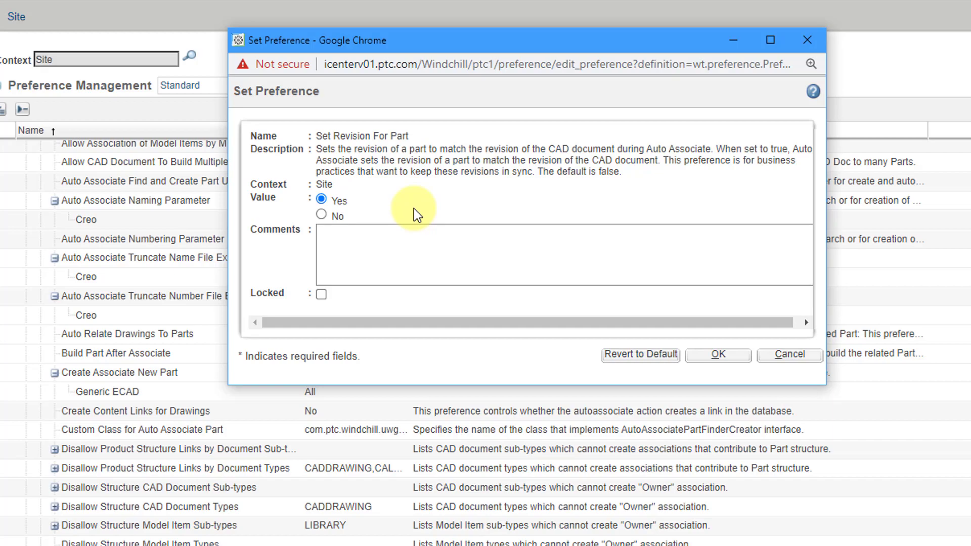
click(717, 354)
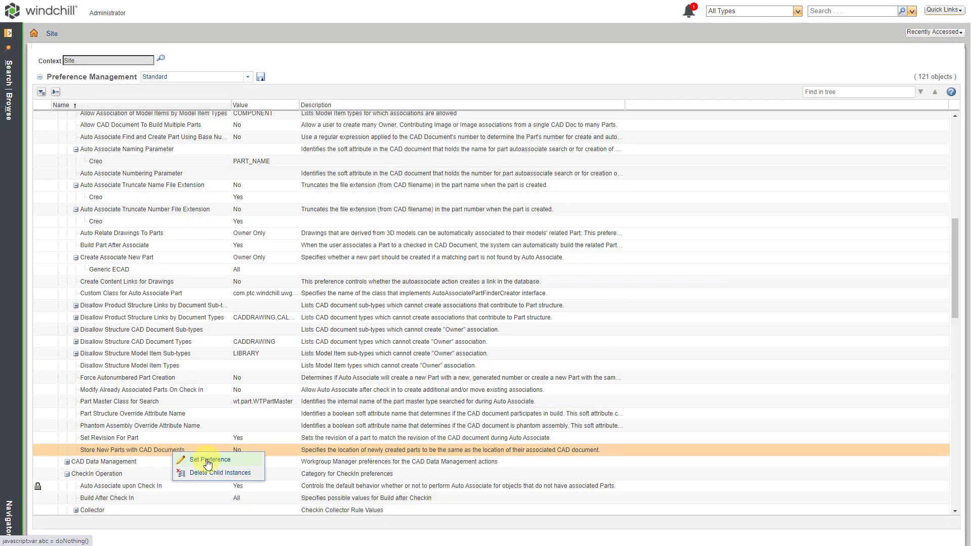
- Change Store New Parts with CAD Documents to Yes and confirm the save
click(210, 460)
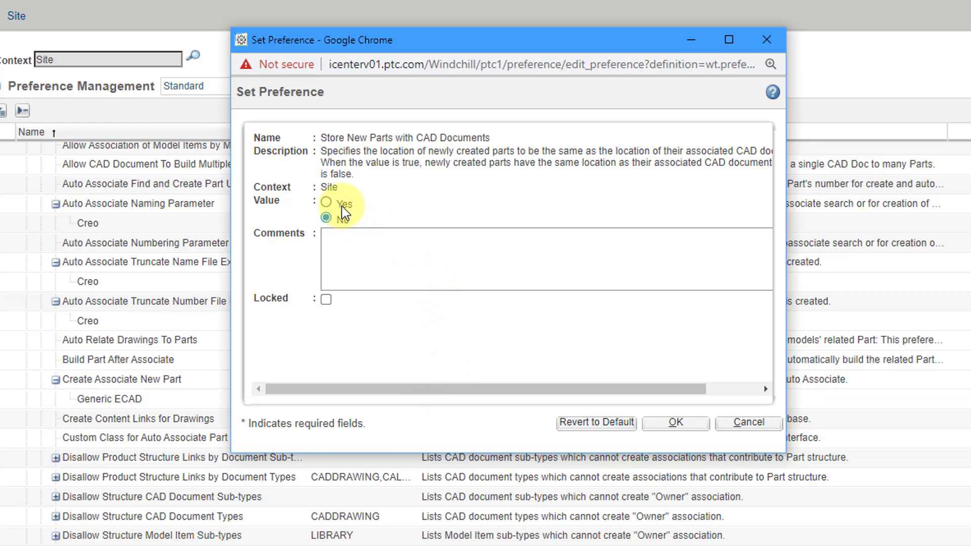
click(326, 203)
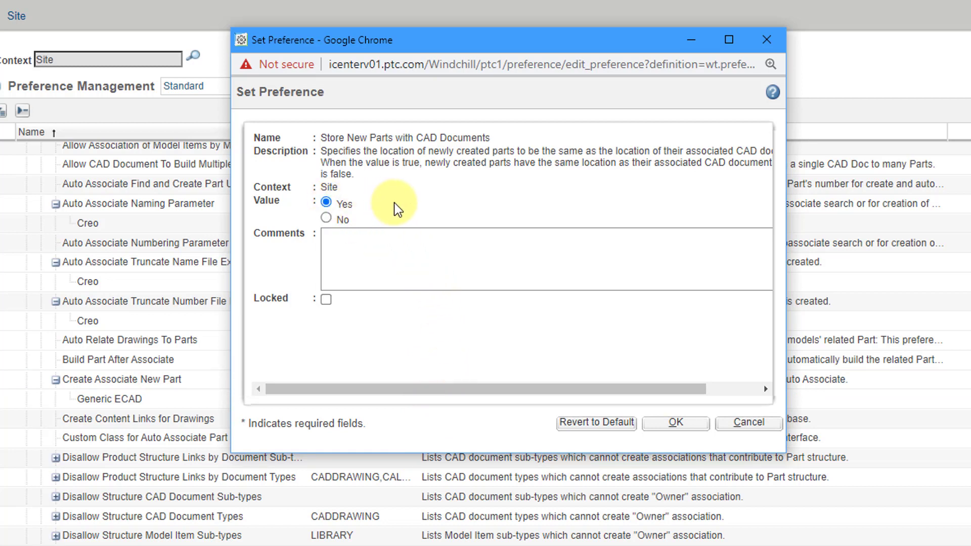
mouse_move(382, 358)
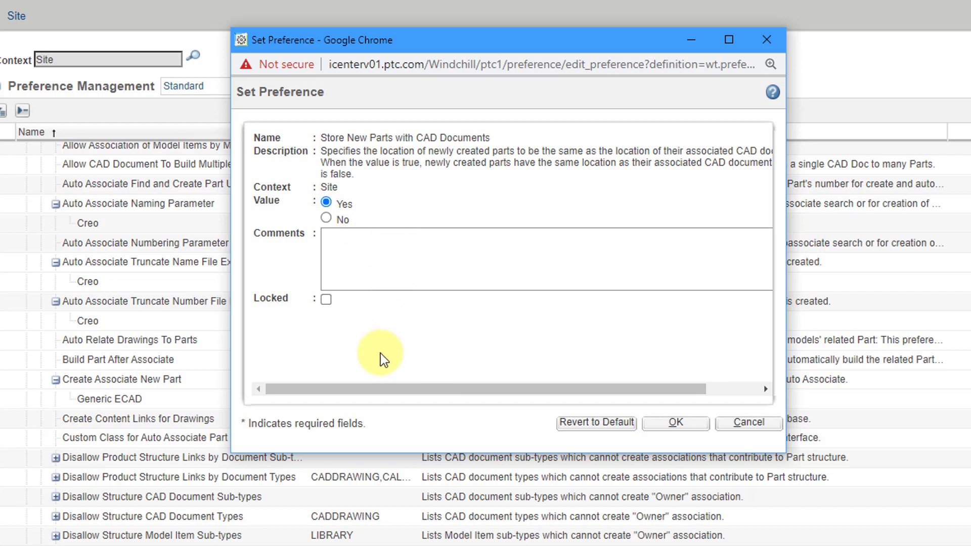
mouse_move(373, 347)
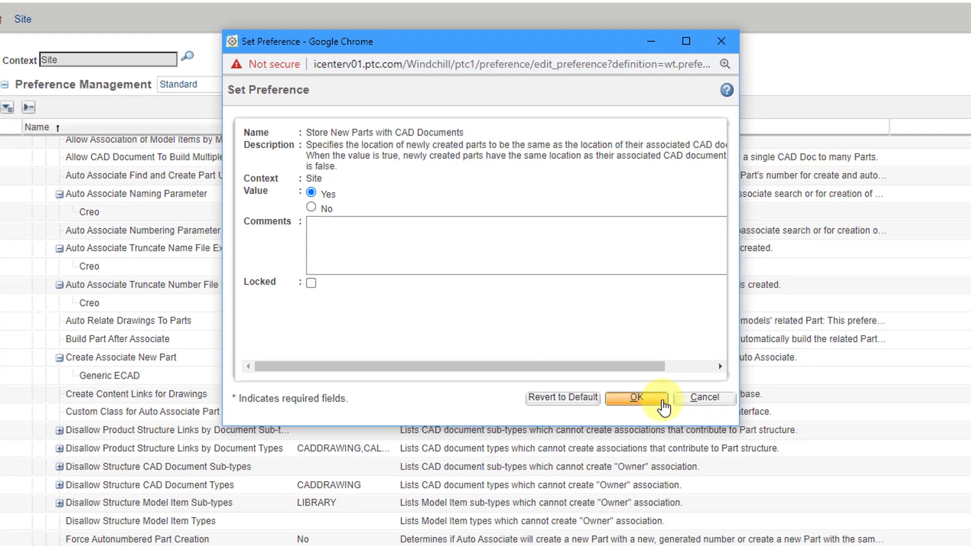
click(631, 396)
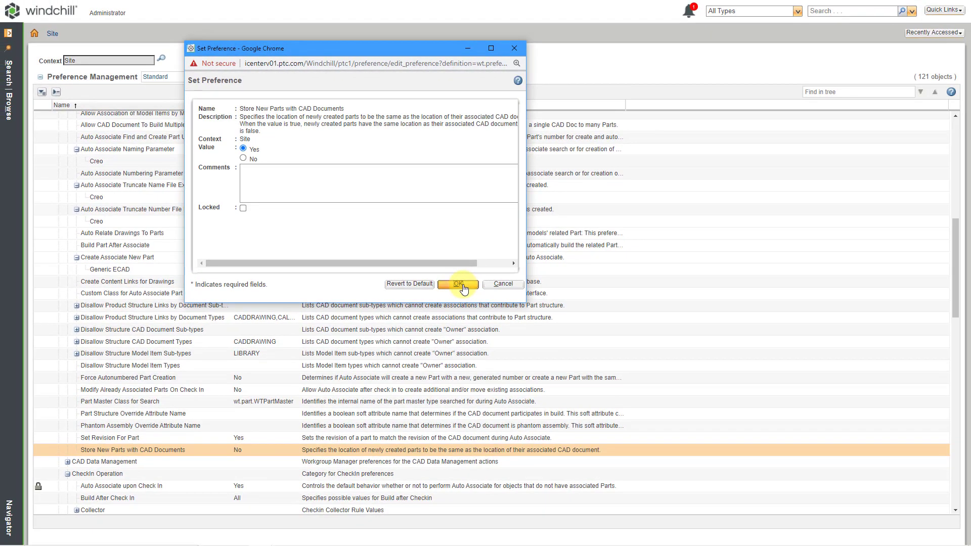
click(457, 283)
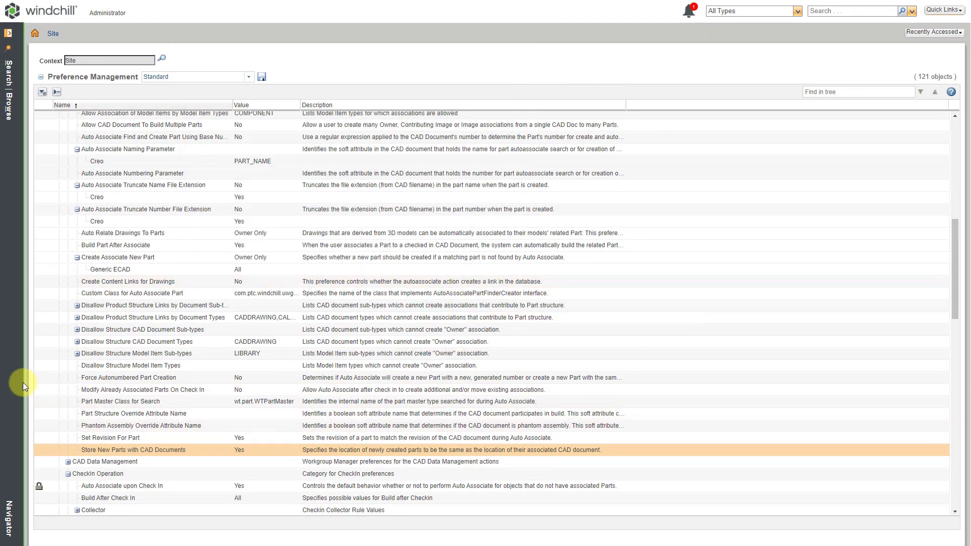
mouse_move(15, 384)
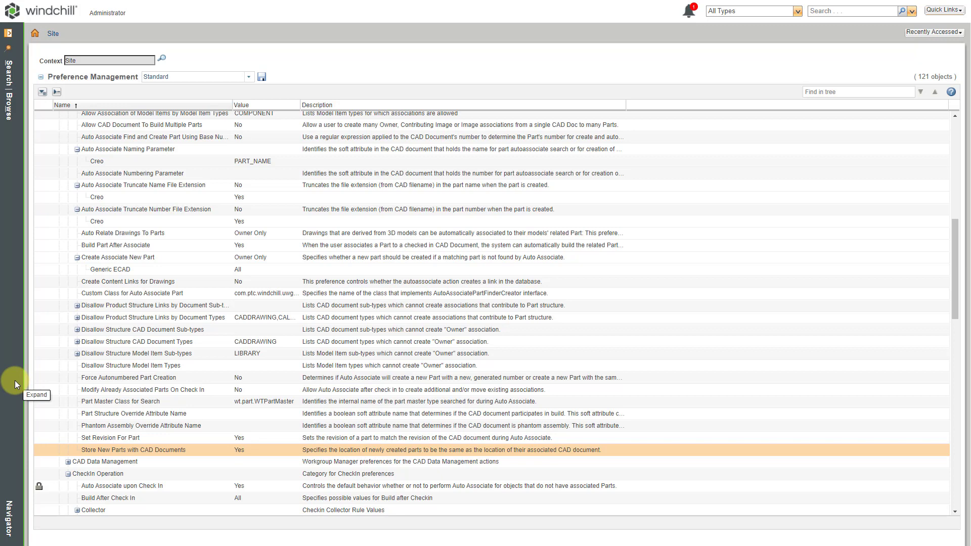
mouse_move(15, 384)
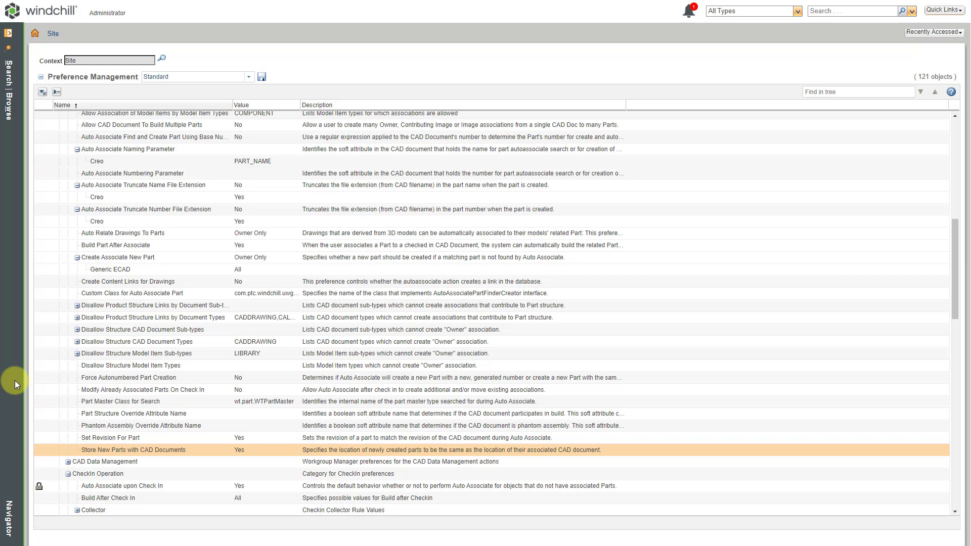